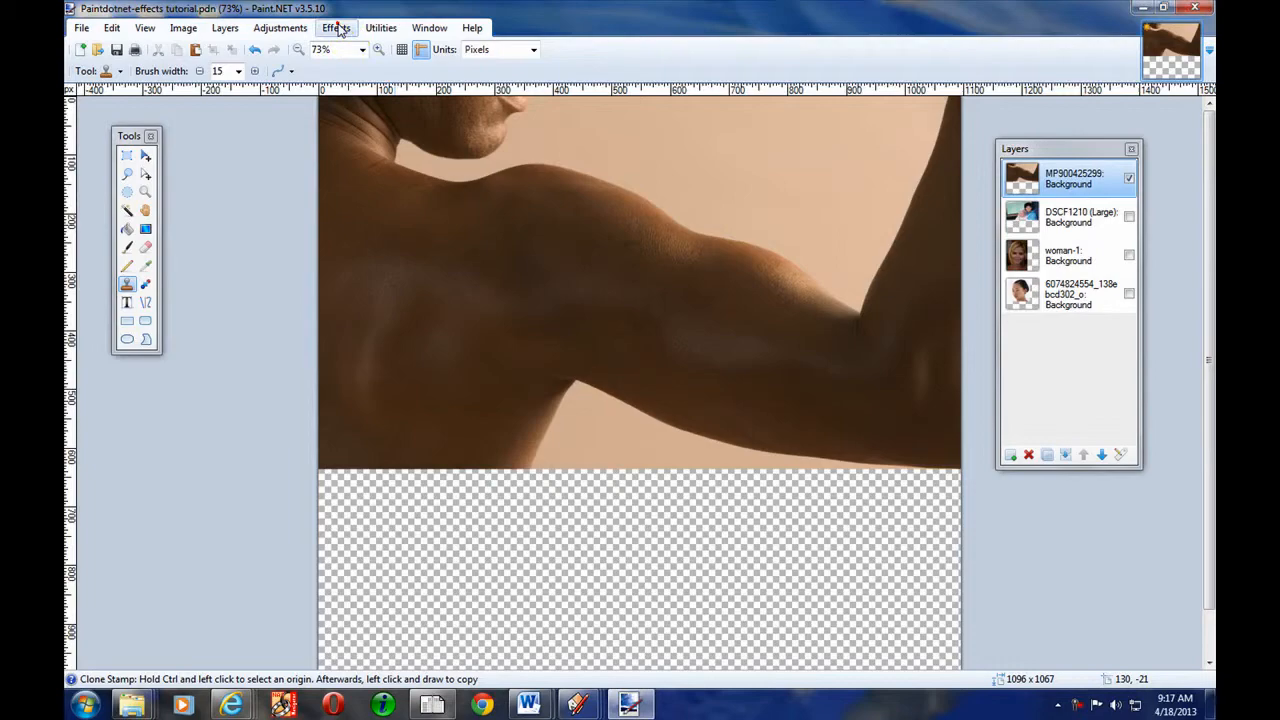
Step: Add noise to the shoulder photo at intensity about 41 and colour saturation 186
click(335, 27)
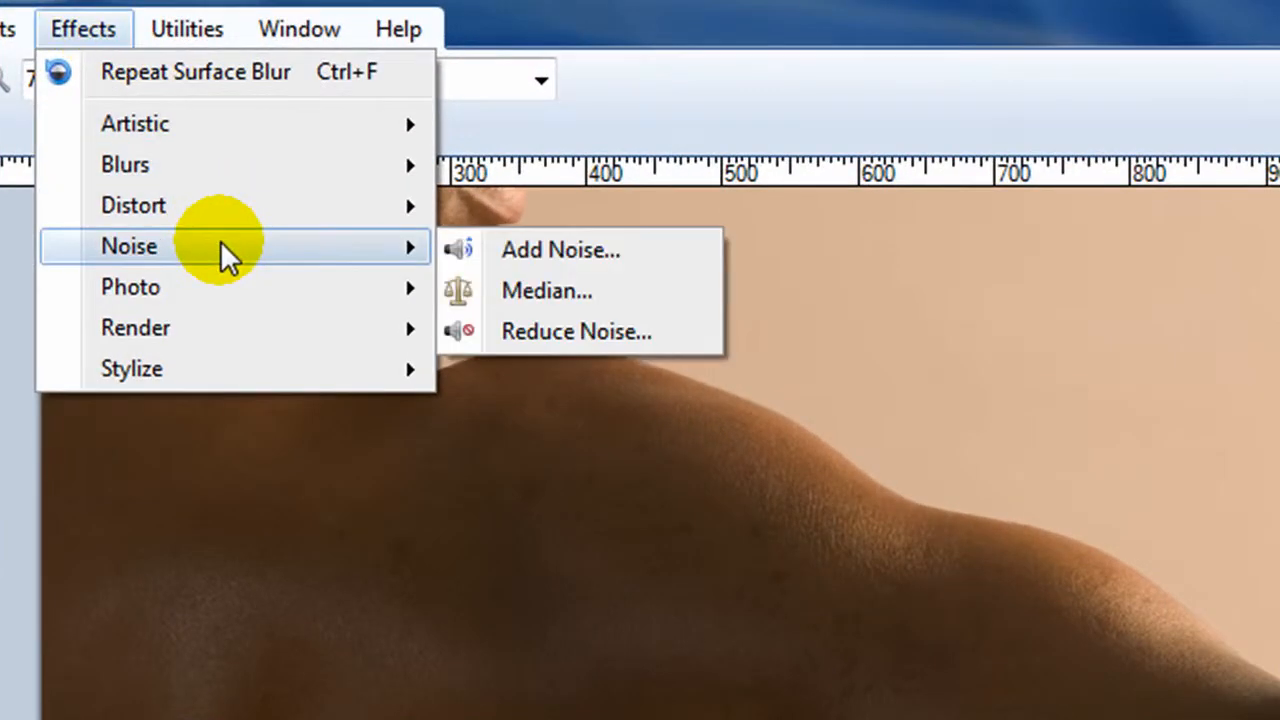
mouse_move(560, 250)
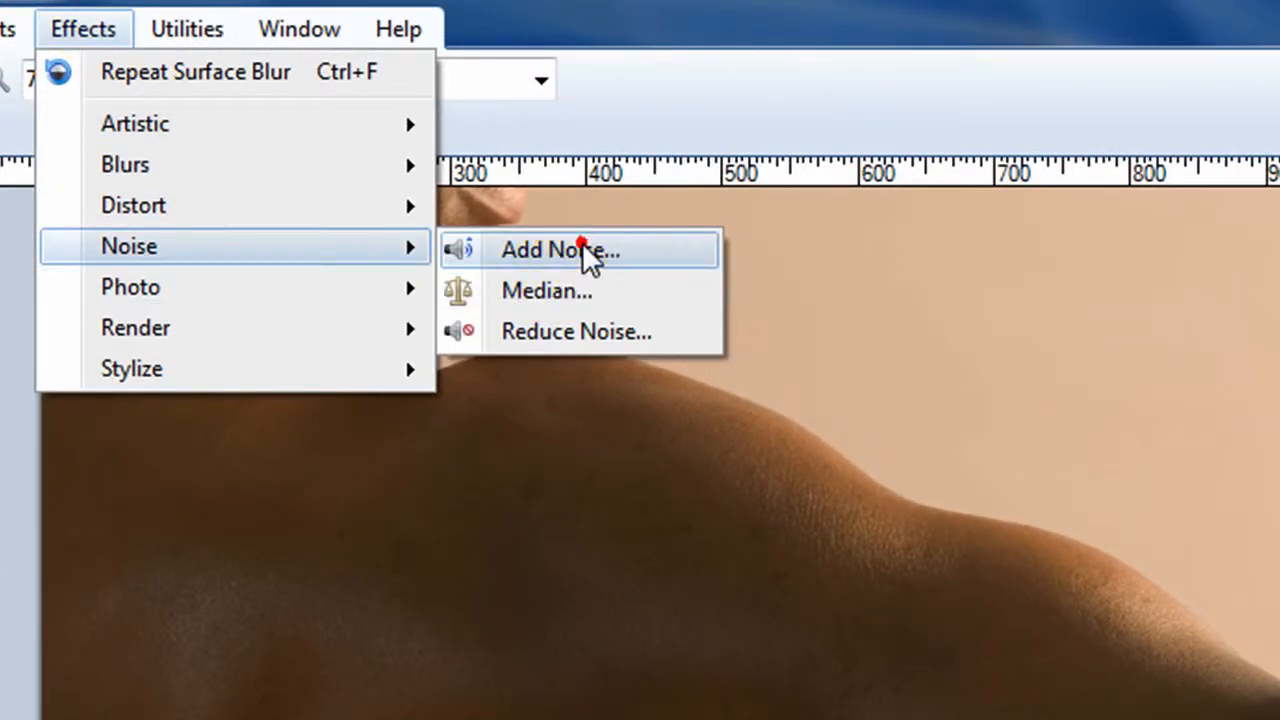
click(559, 250)
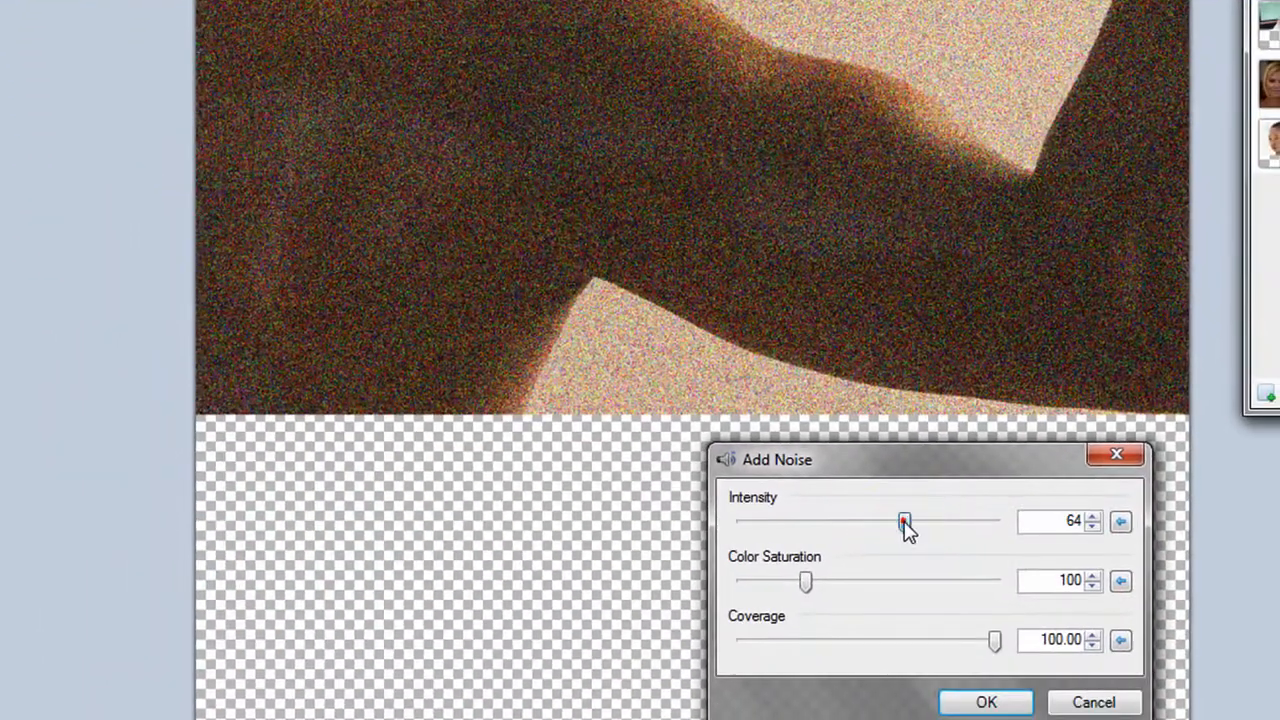
drag(903, 521, 868, 521)
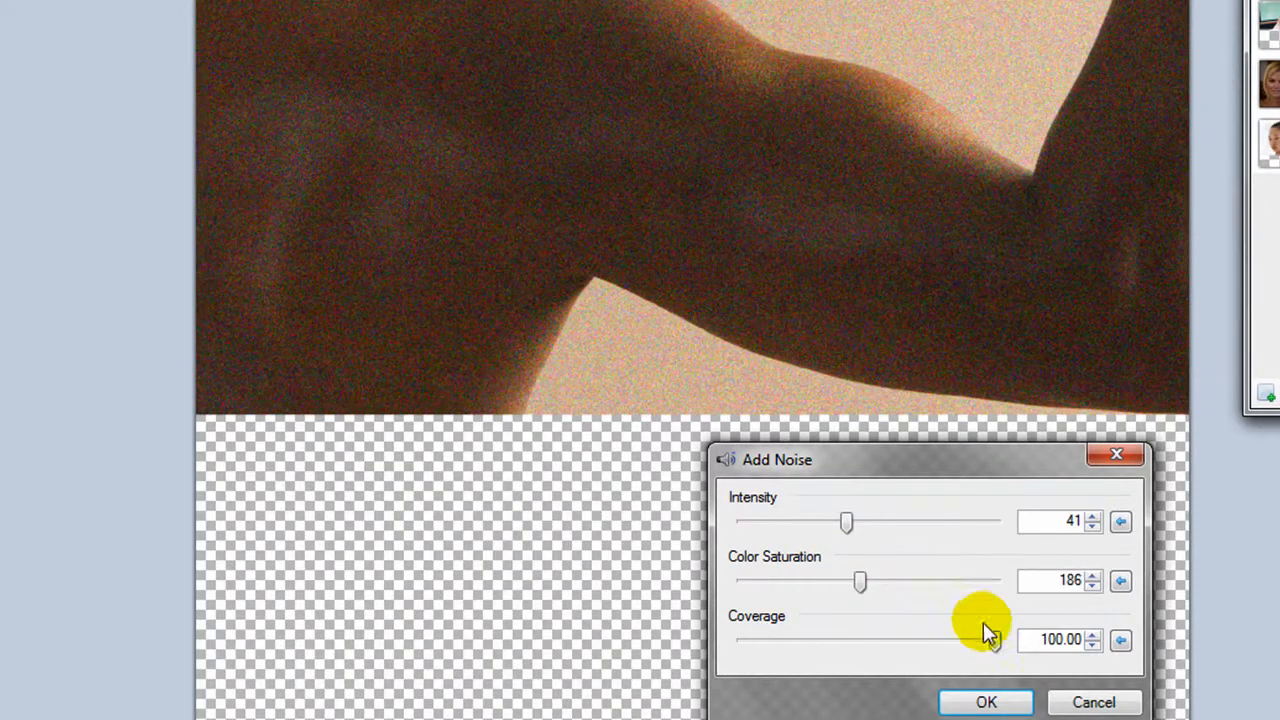
drag(985, 640, 960, 640)
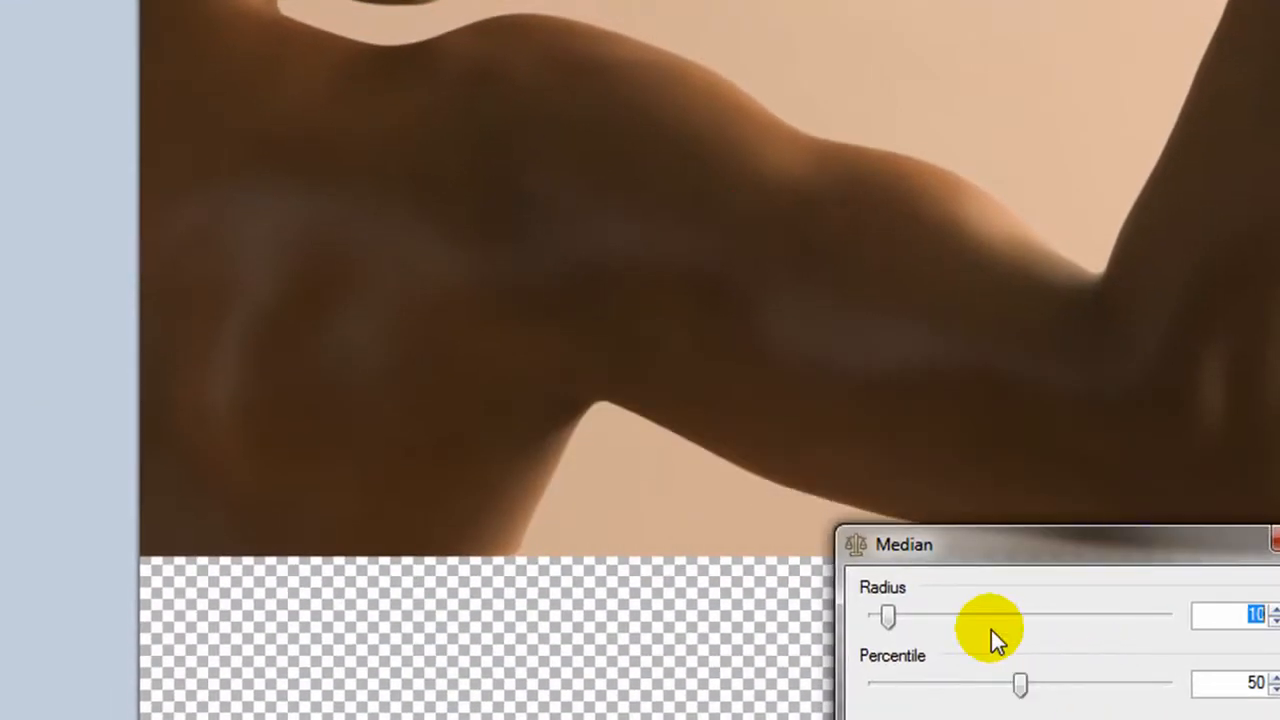
Step: Set the Median filter radius to 17 and sweep the percentile through several values around 48 and higher
drag(990, 615, 940, 615)
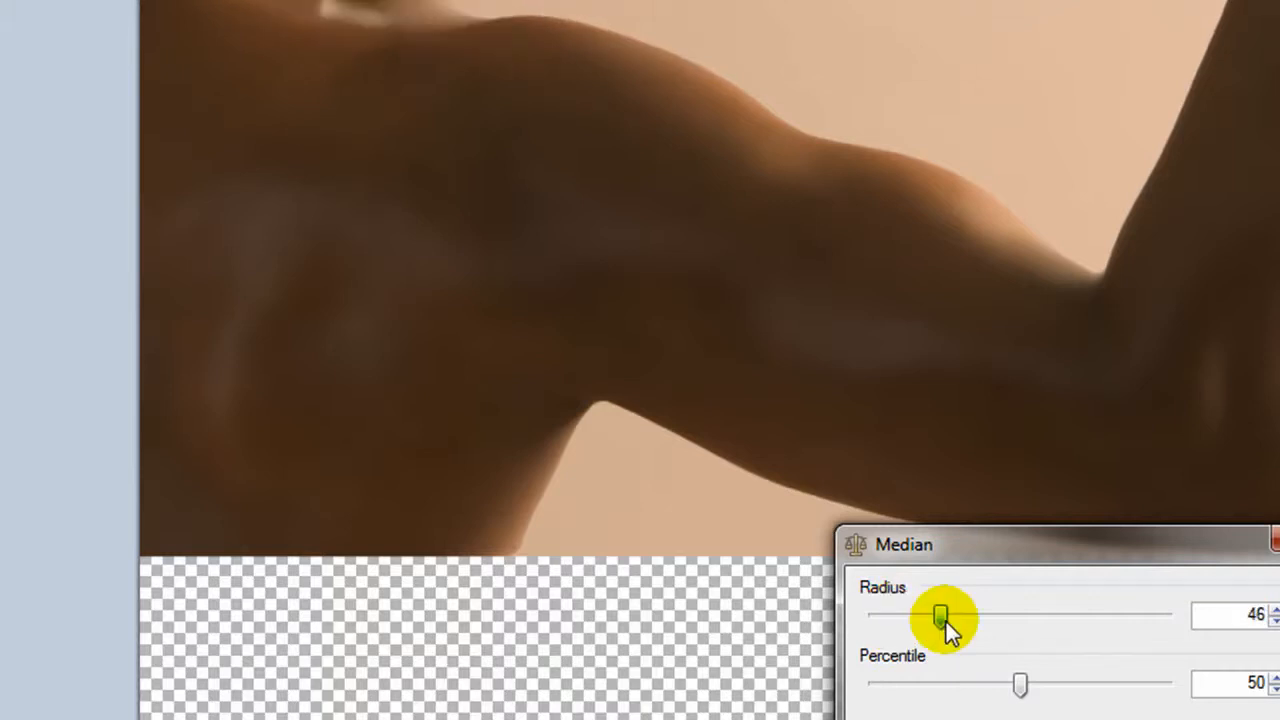
drag(940, 616, 878, 616)
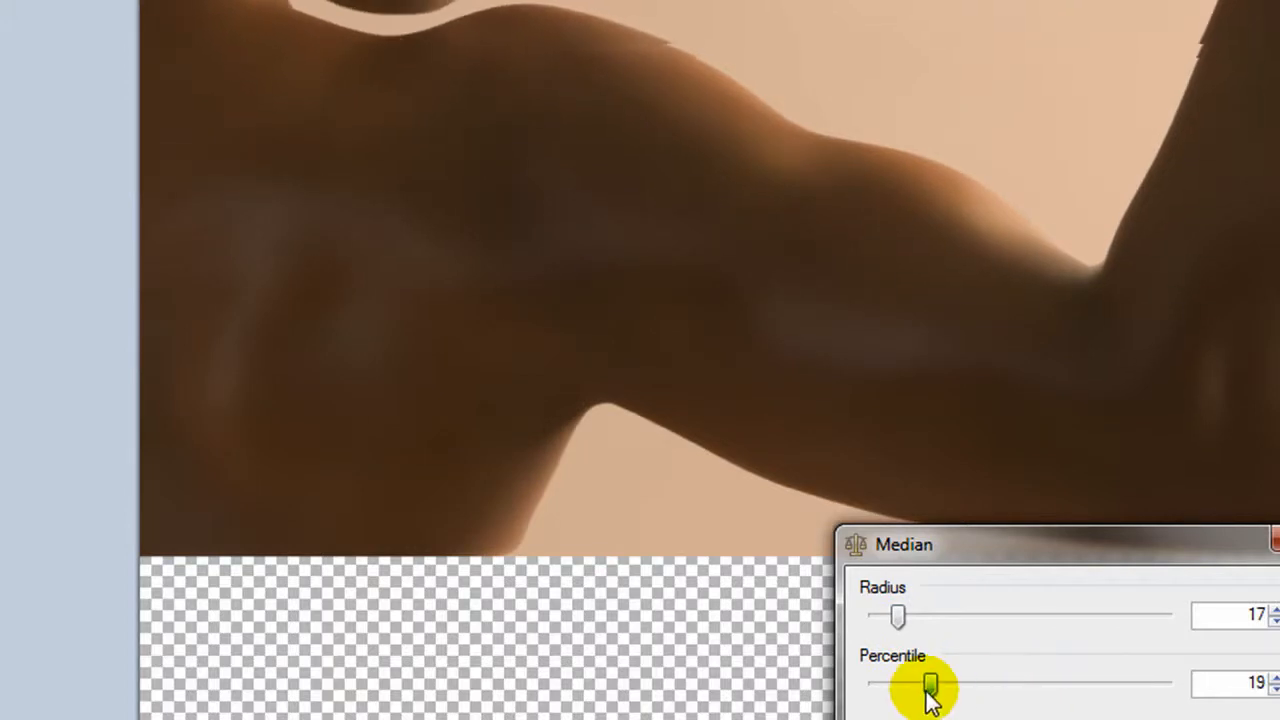
drag(930, 685, 913, 685)
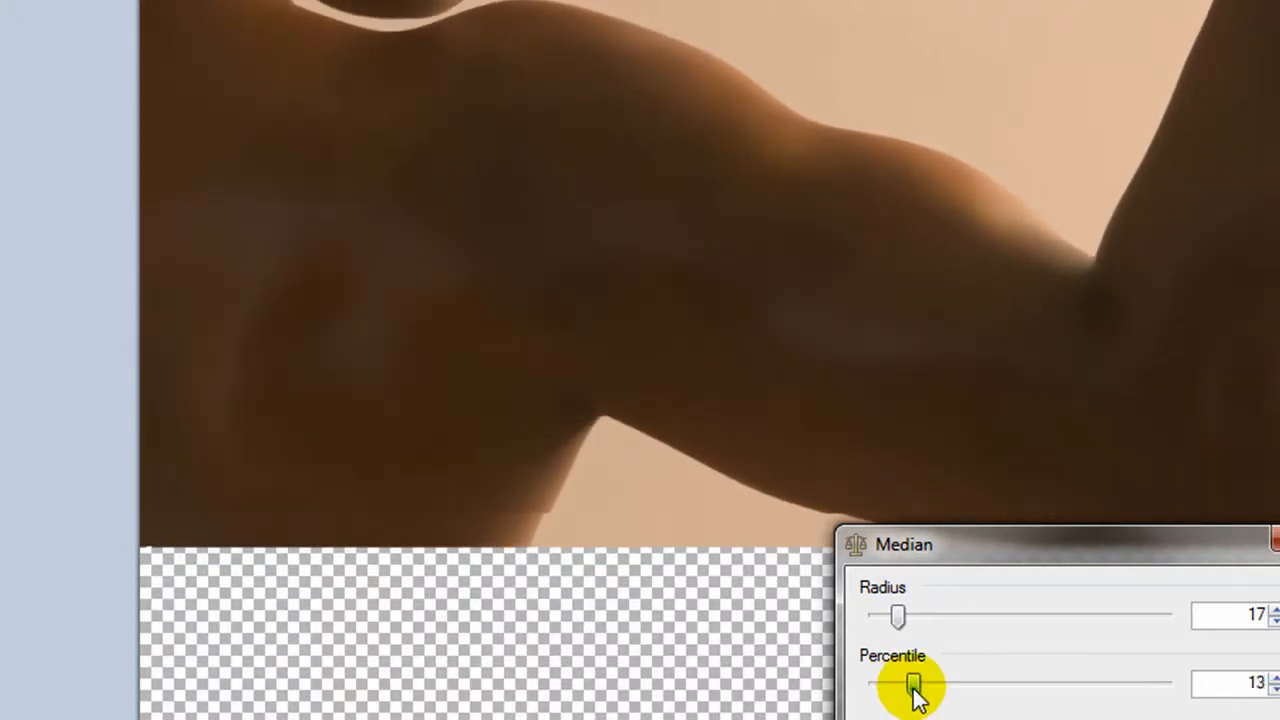
drag(910, 688, 1013, 688)
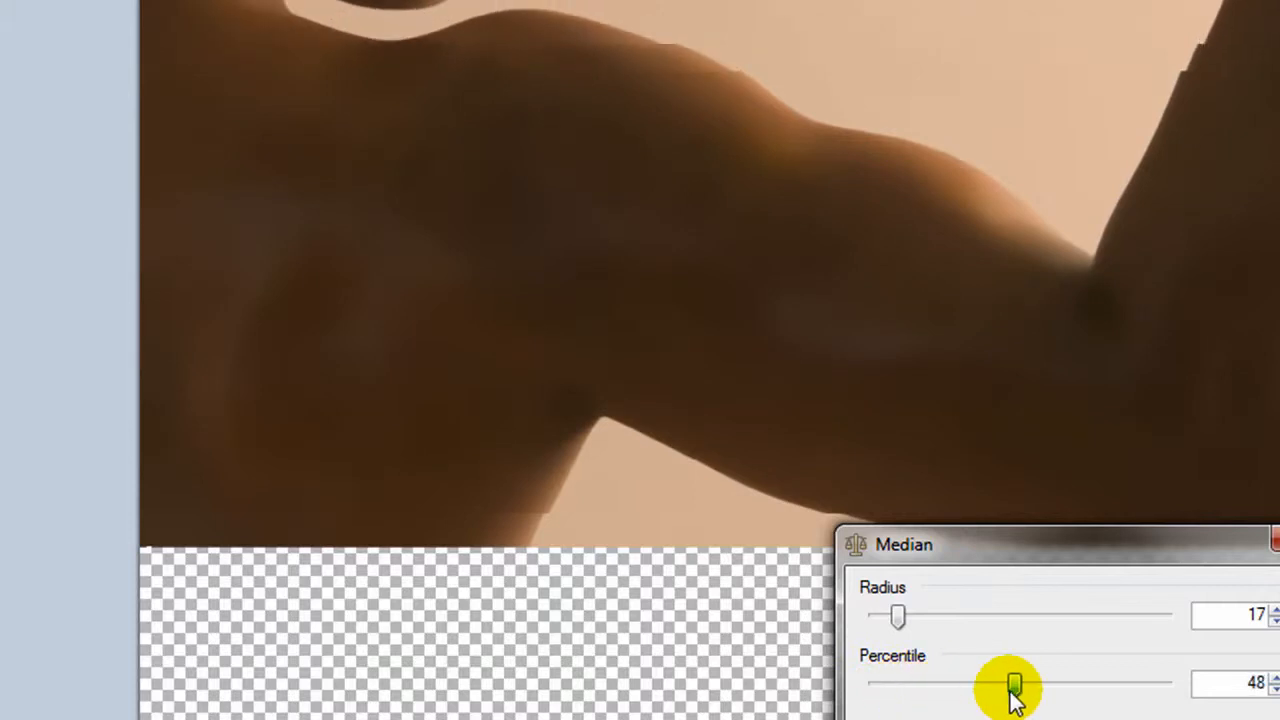
drag(1013, 685, 1127, 685)
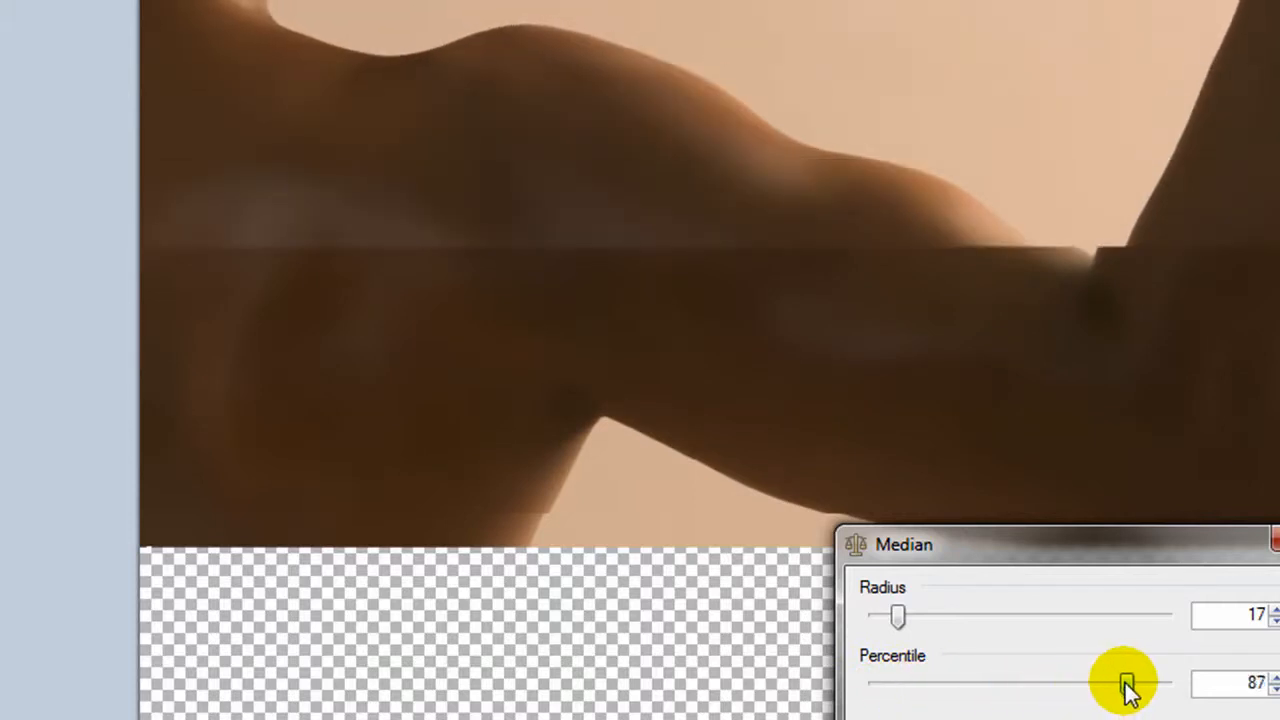
drag(1127, 683, 1167, 683)
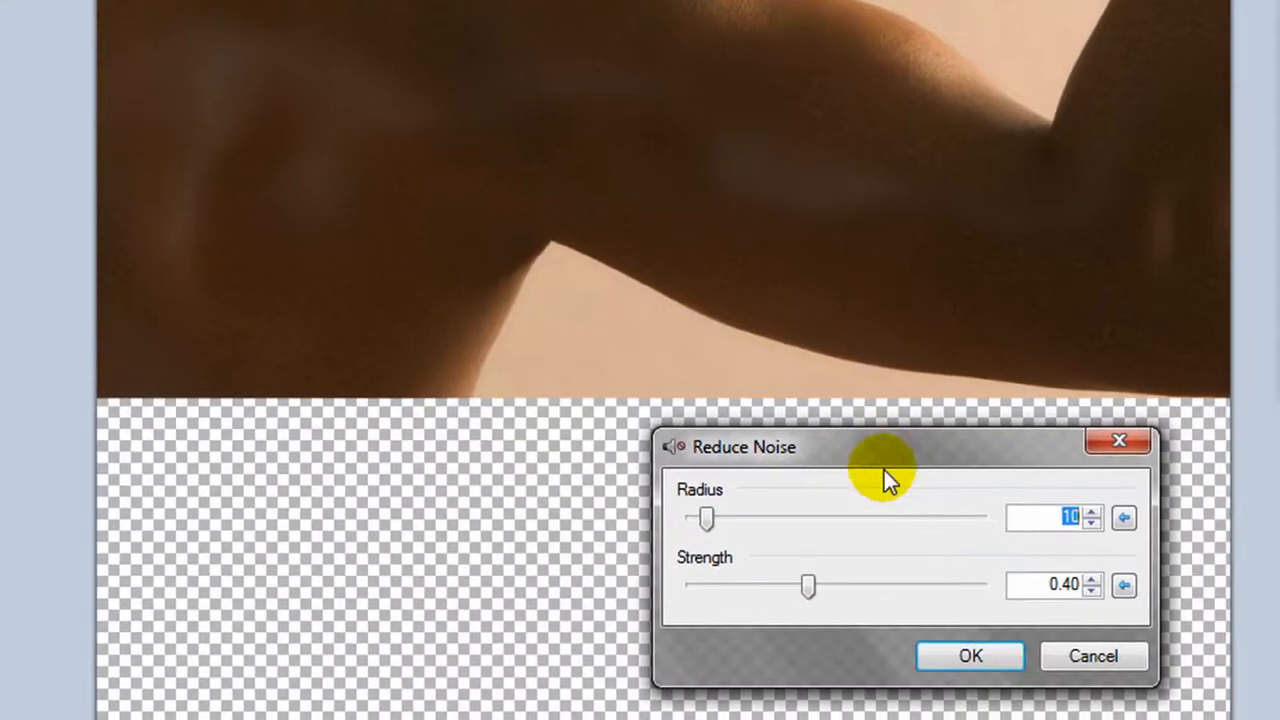
Step: Widen the Reduce Noise radius to about 56, keeping strength at 0.40
drag(705, 518, 750, 518)
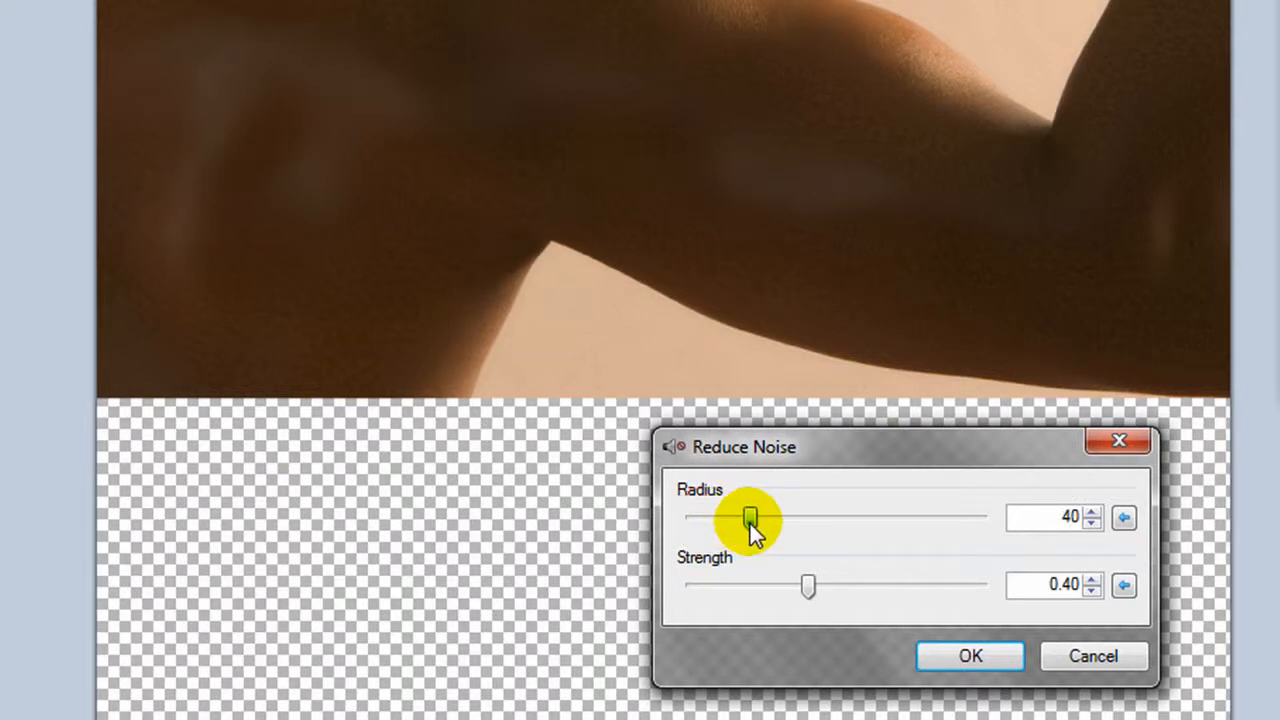
drag(748, 518, 773, 518)
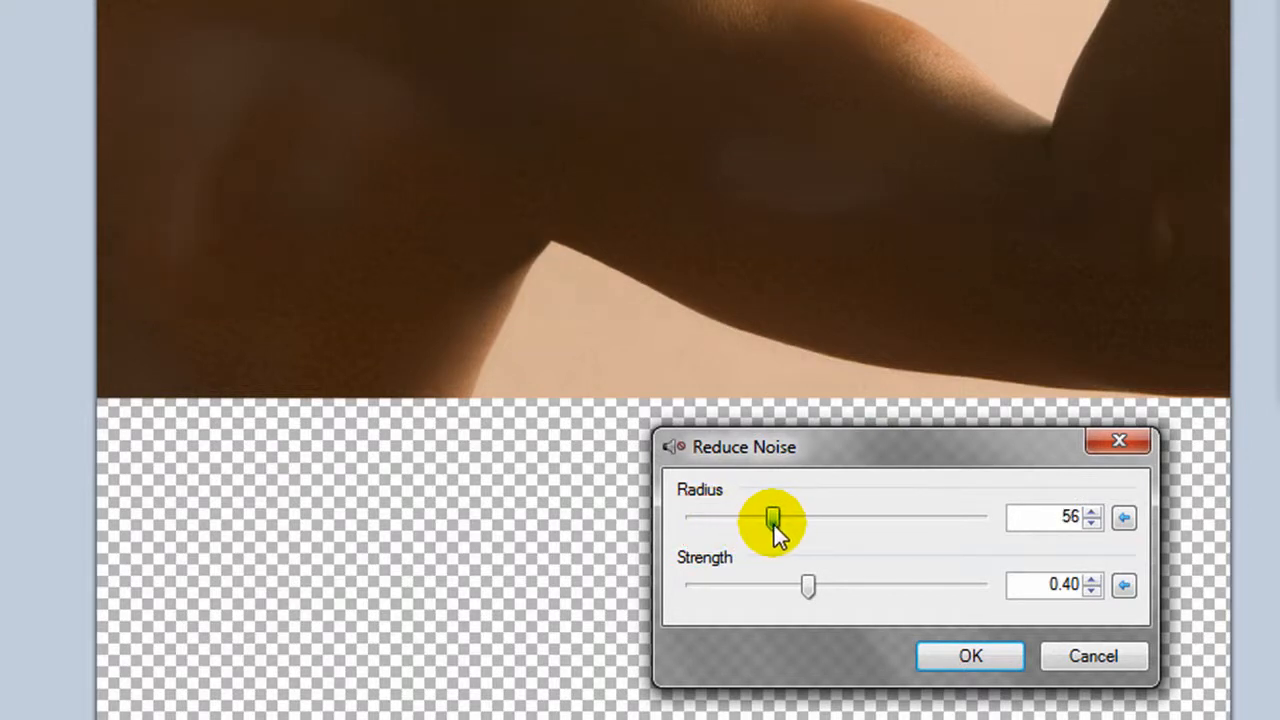
drag(773, 519, 805, 519)
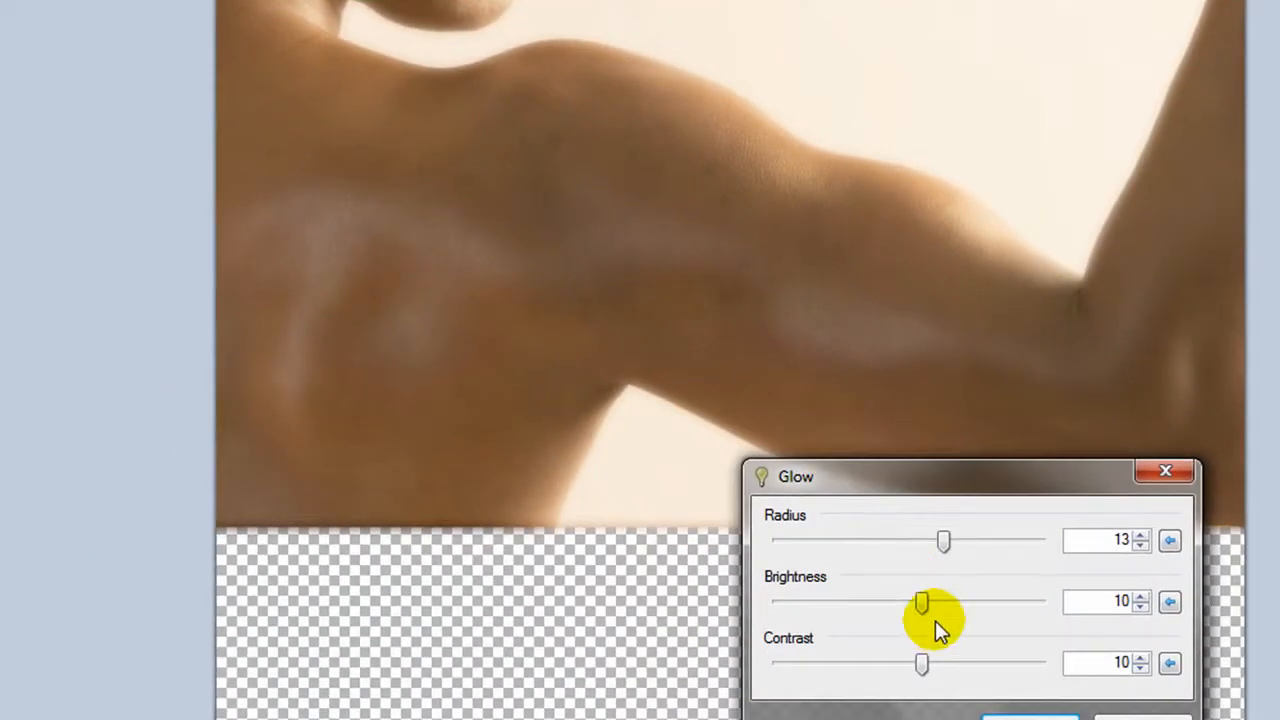
Step: Set the Glow brightness to -48 and contrast to about -11
drag(920, 601, 805, 601)
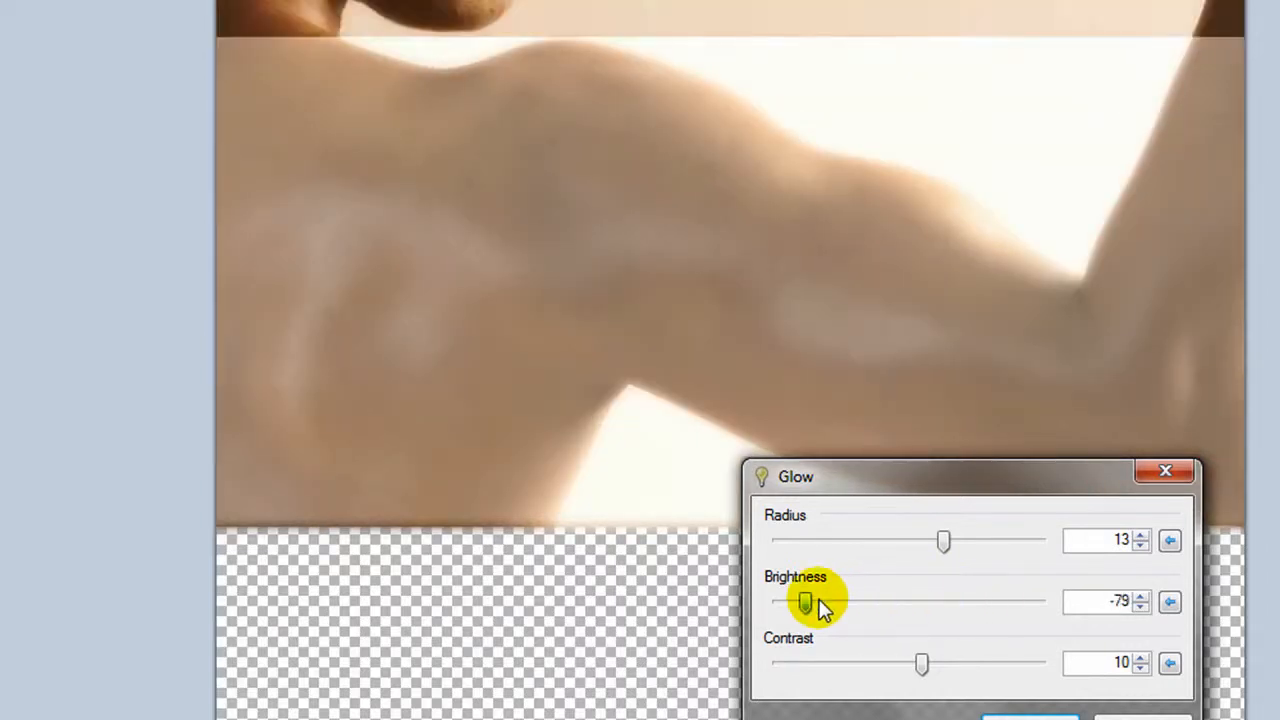
drag(805, 601, 845, 601)
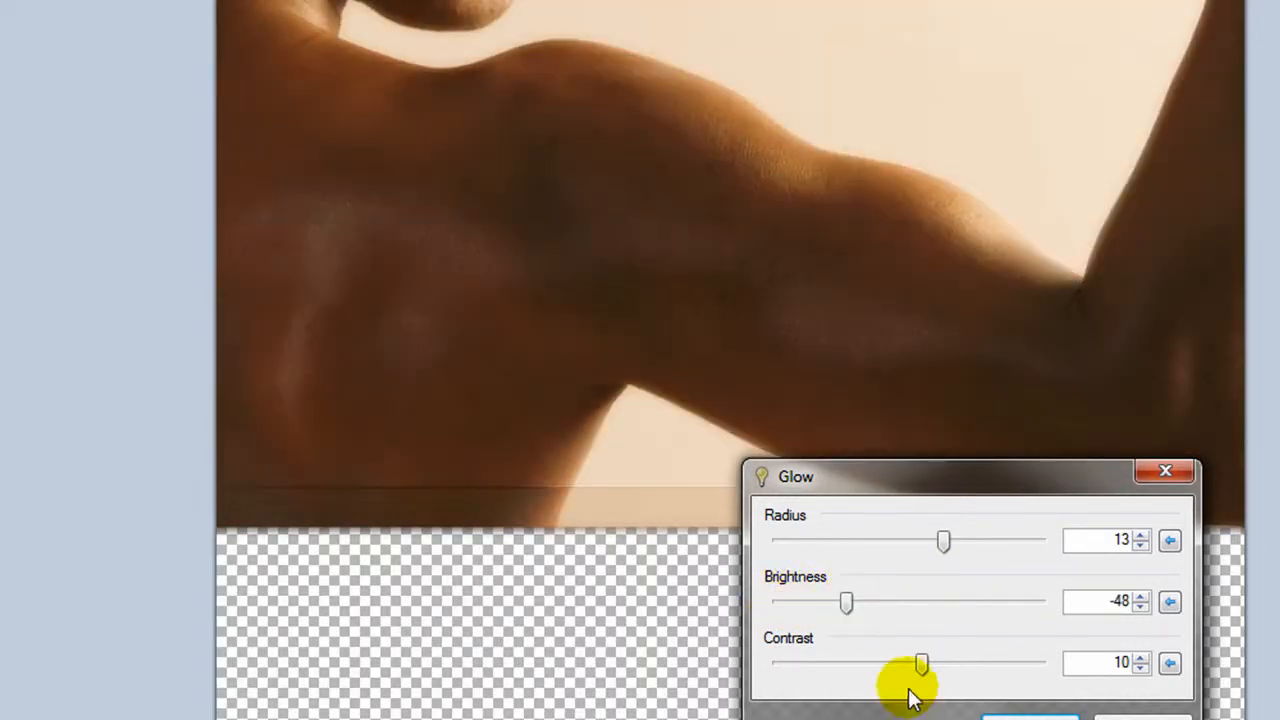
drag(920, 663, 892, 663)
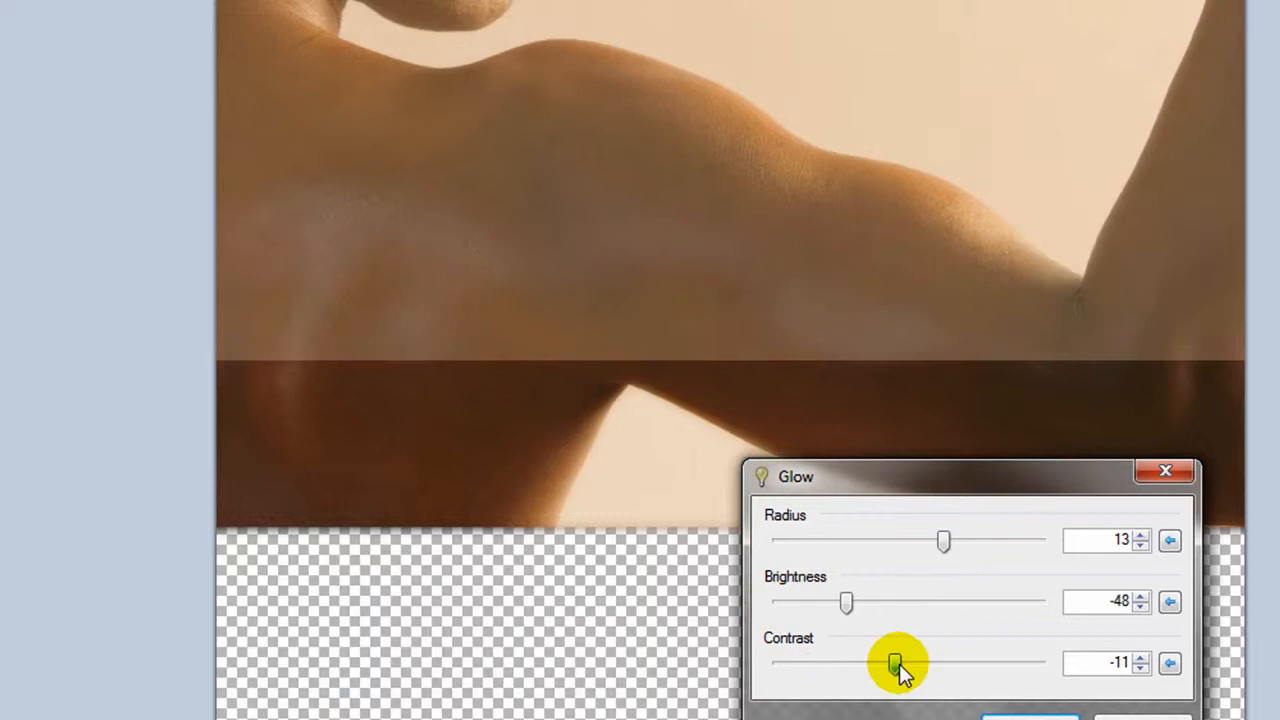
drag(893, 663, 1040, 663)
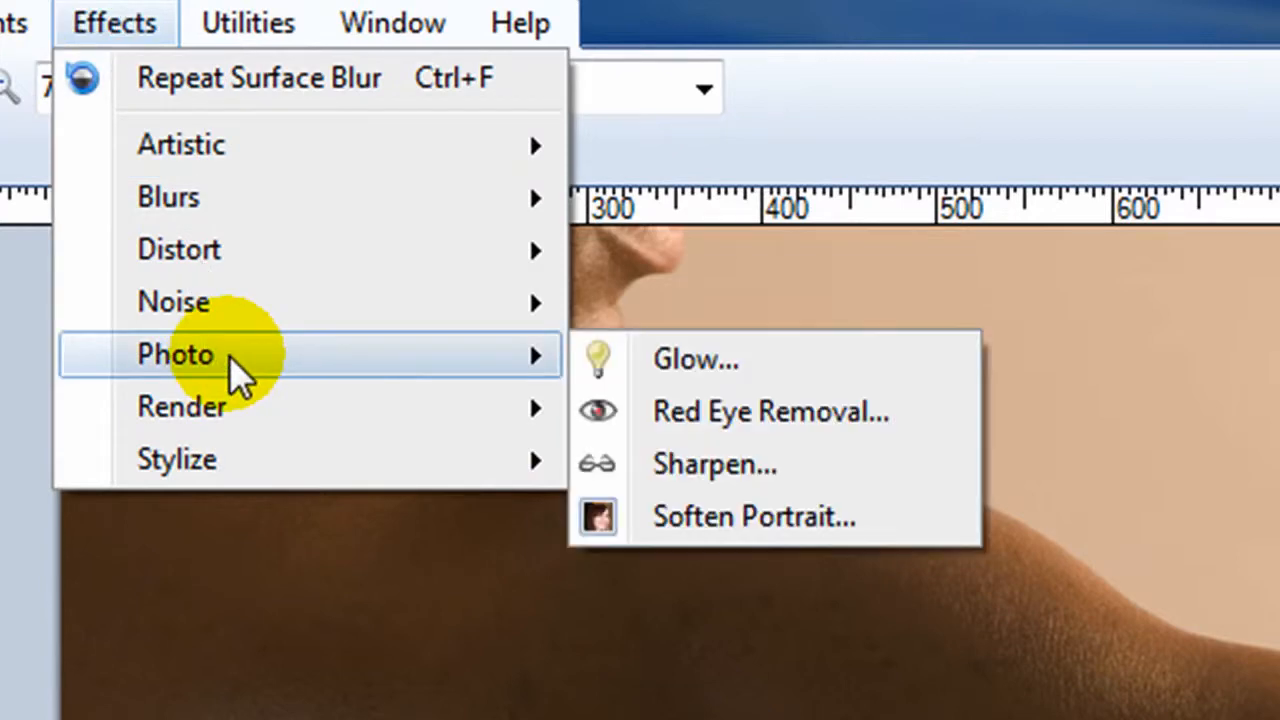
mouse_move(700, 420)
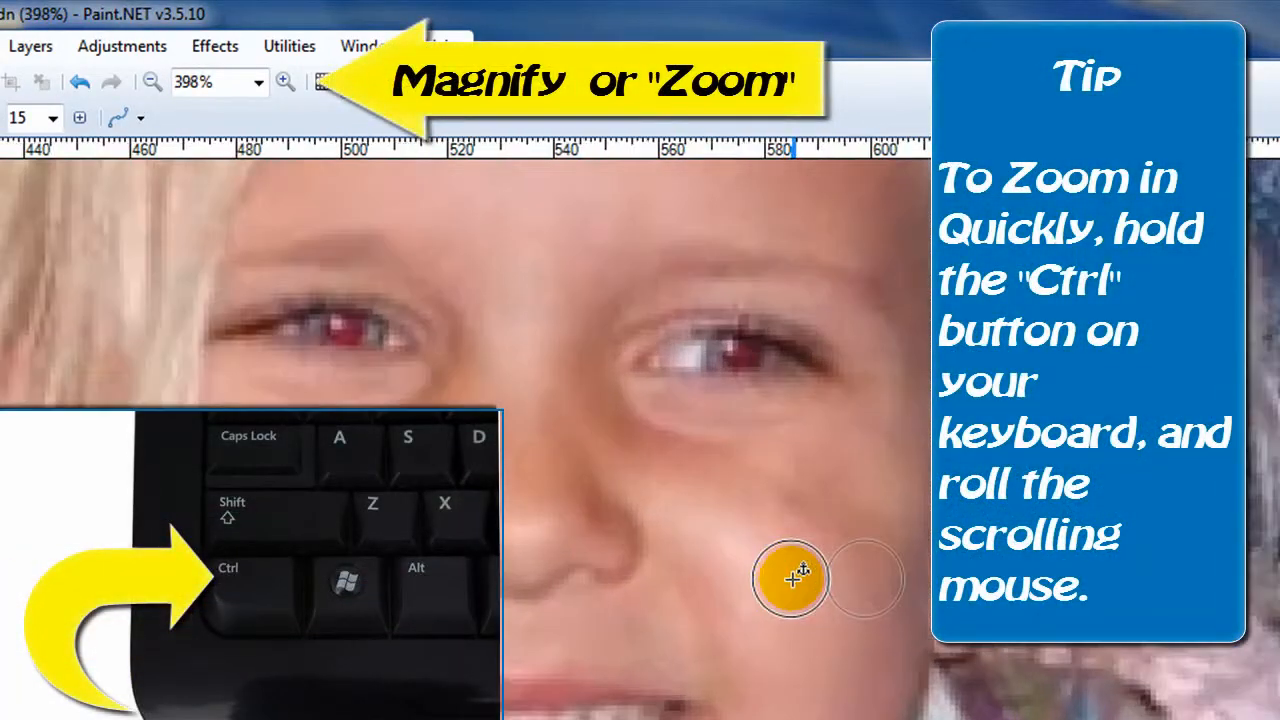
Step: Scroll to the child's close-up with both eyes selected and bring up the effects list
scroll(up, 3)
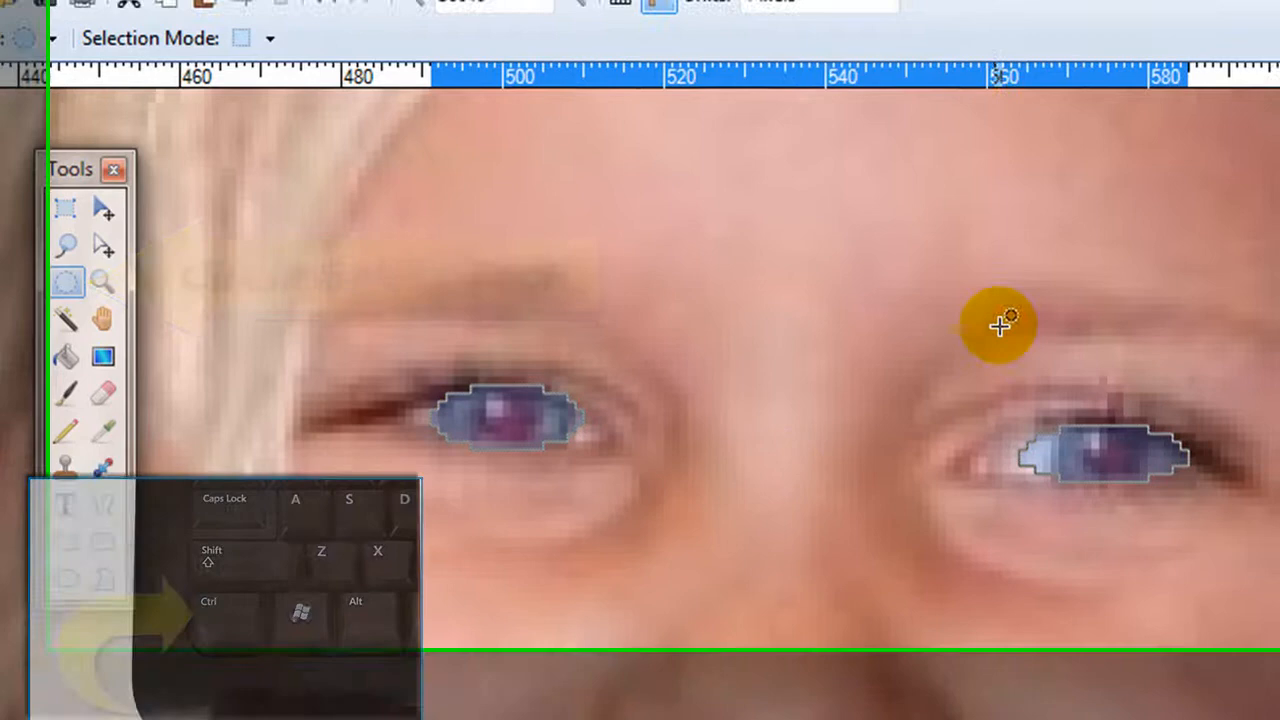
click(436, 25)
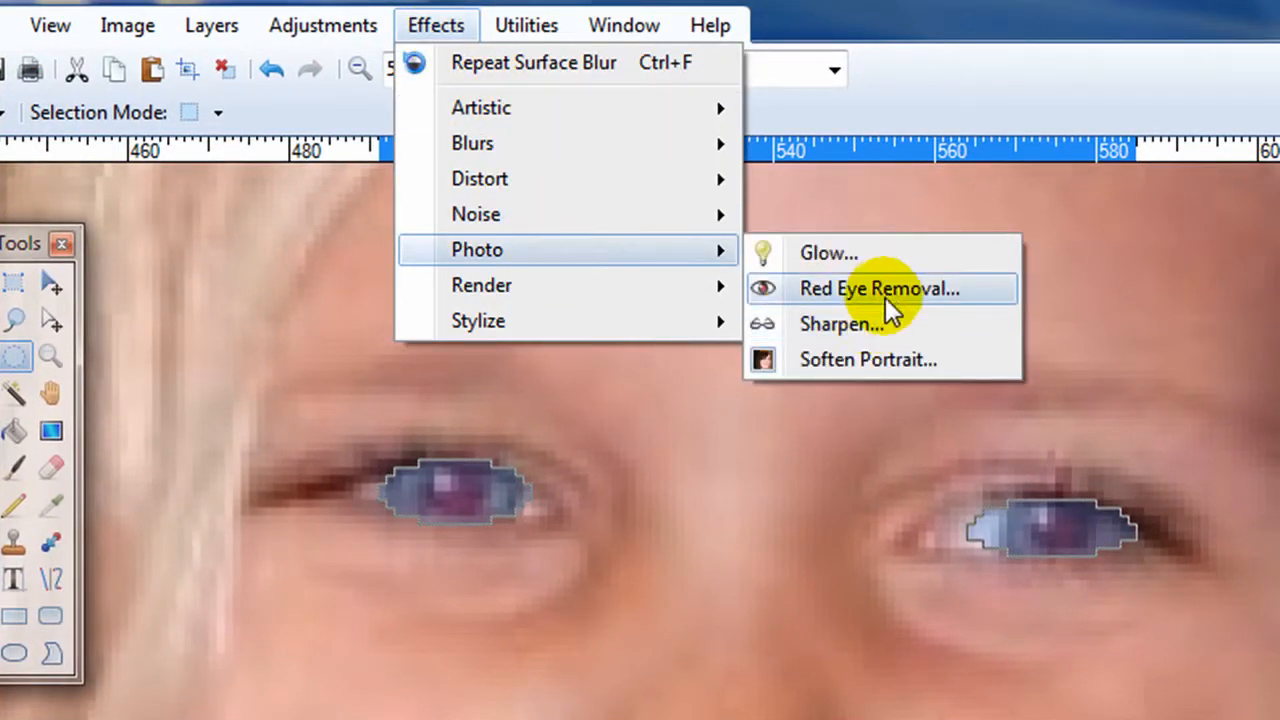
Step: Apply Red Eye Removal to the selected eyes with tolerance 17 and saturation about 63
click(878, 288)
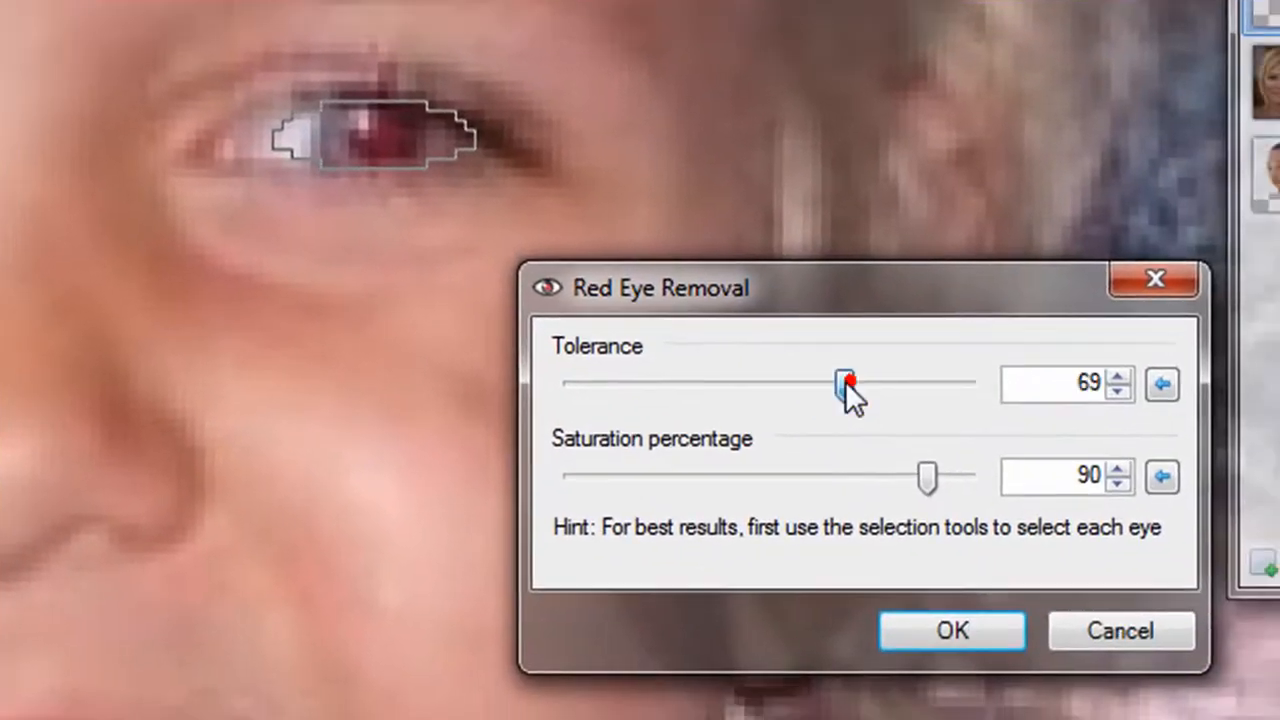
drag(848, 383, 685, 383)
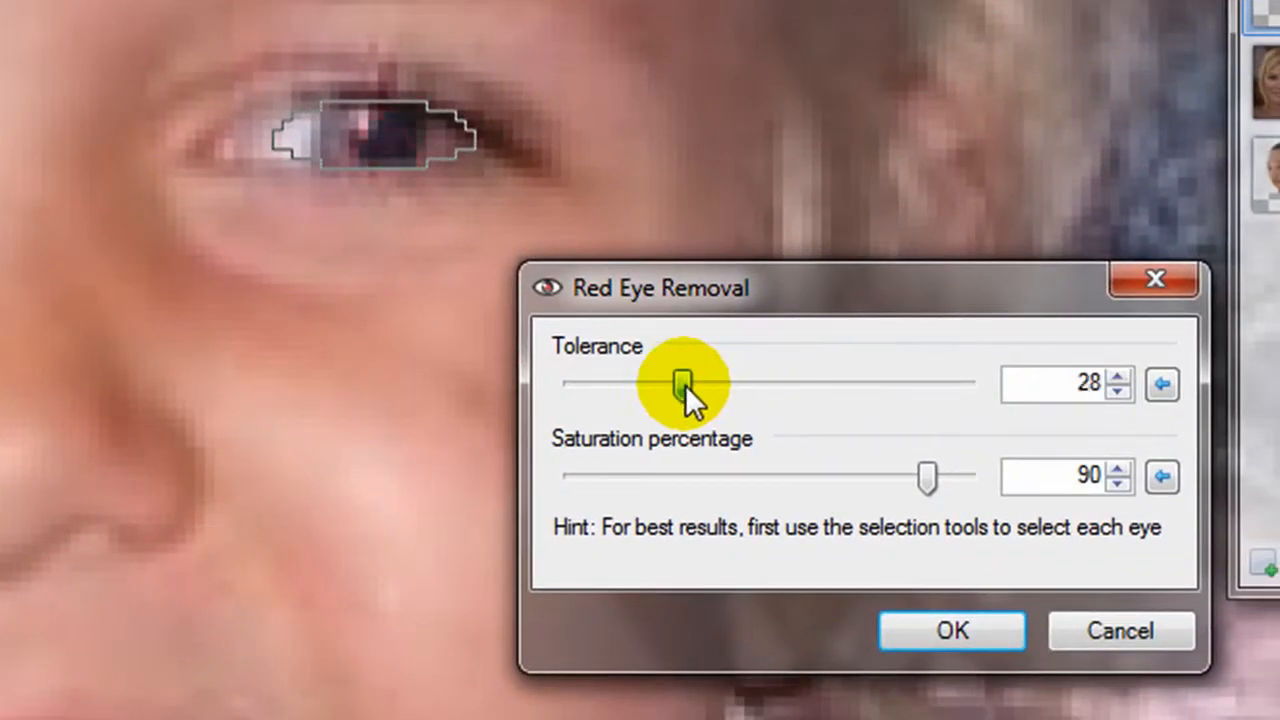
drag(680, 383, 640, 383)
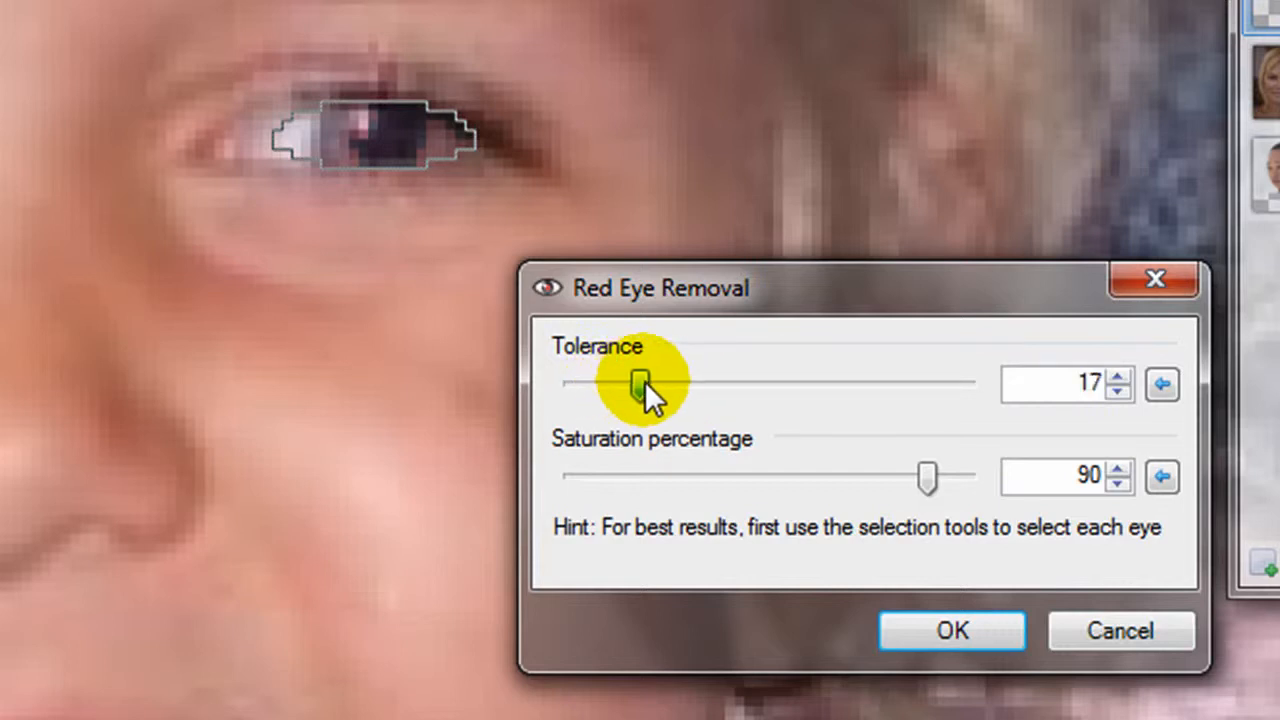
drag(925, 475, 640, 475)
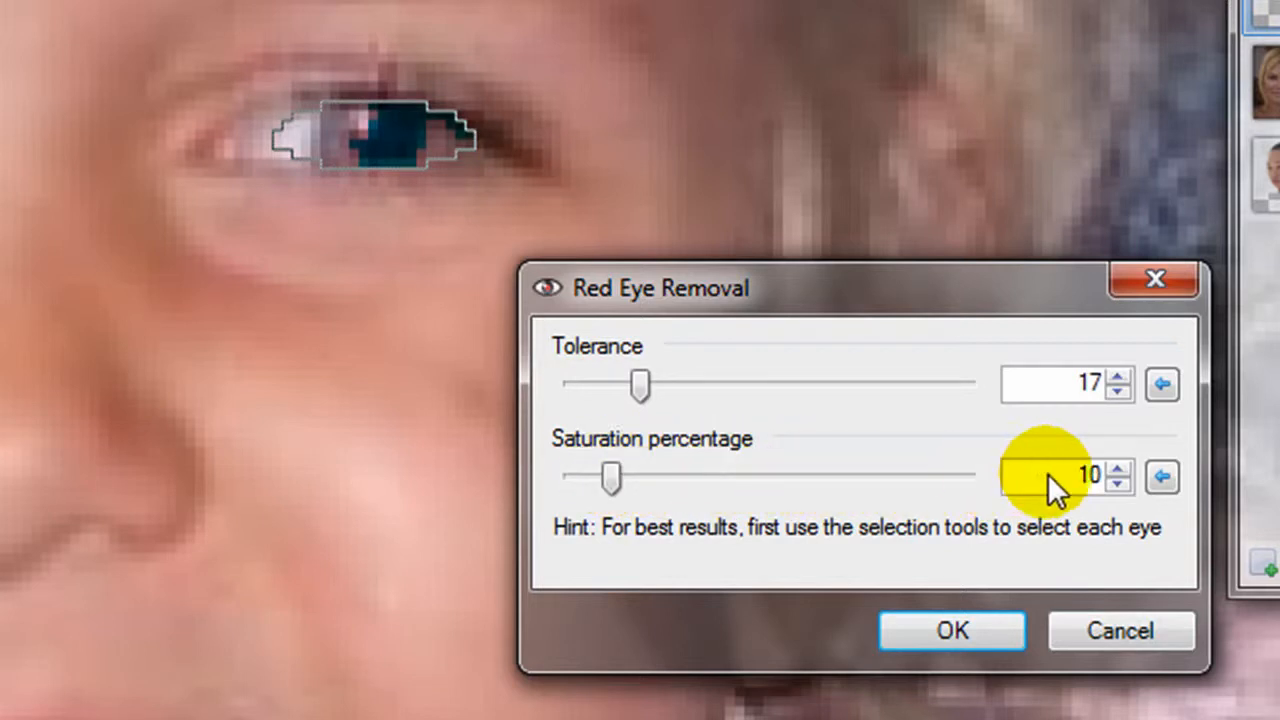
drag(610, 477, 820, 477)
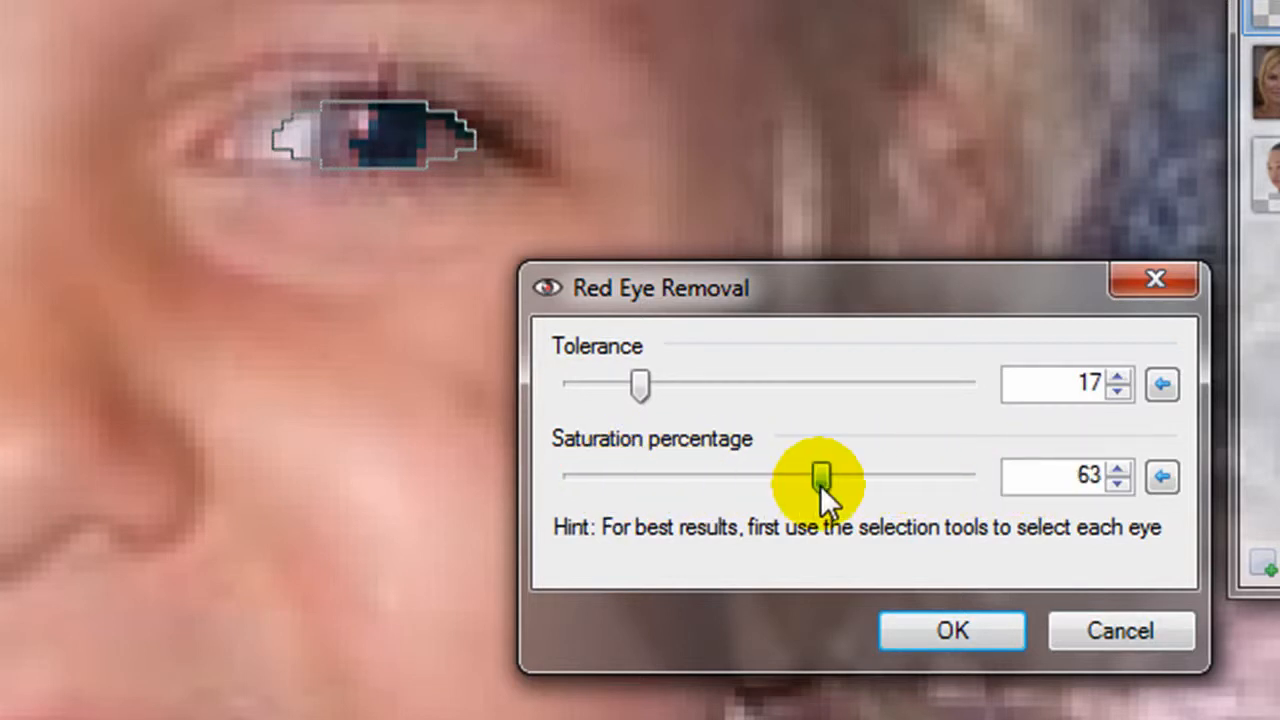
drag(820, 476, 665, 476)
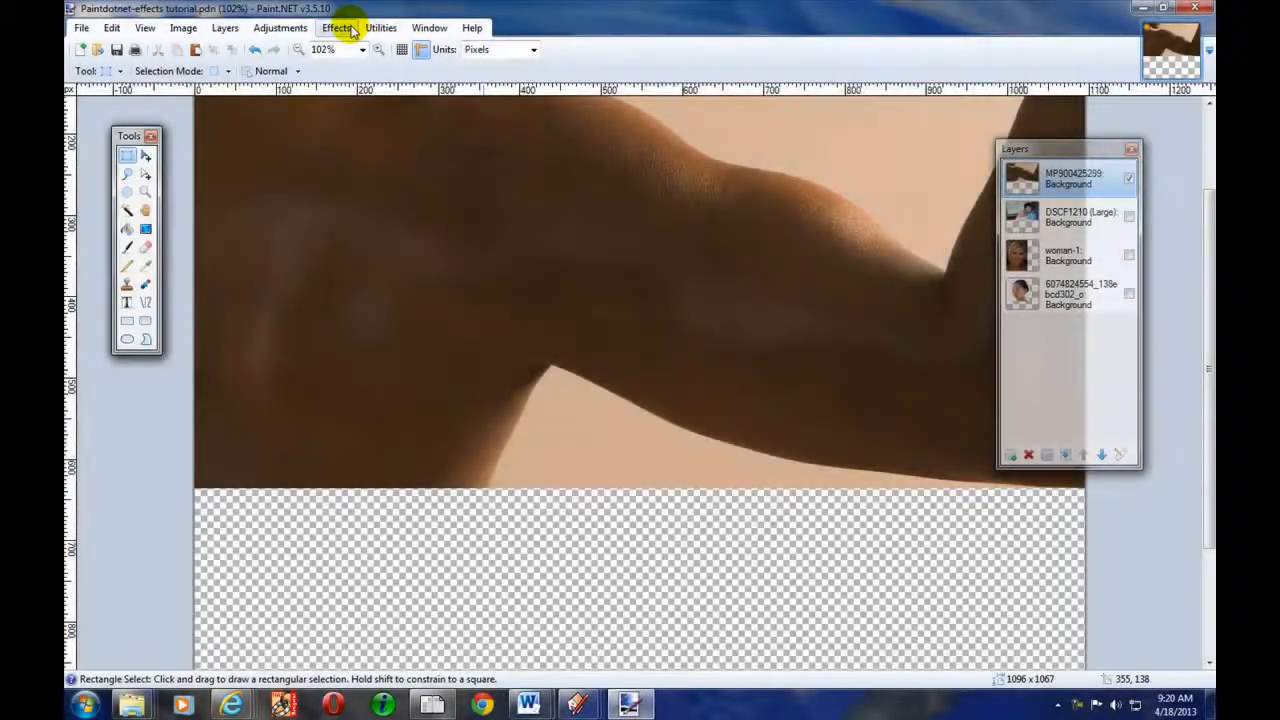
Step: Sharpen the arm photo at amount 2
click(337, 27)
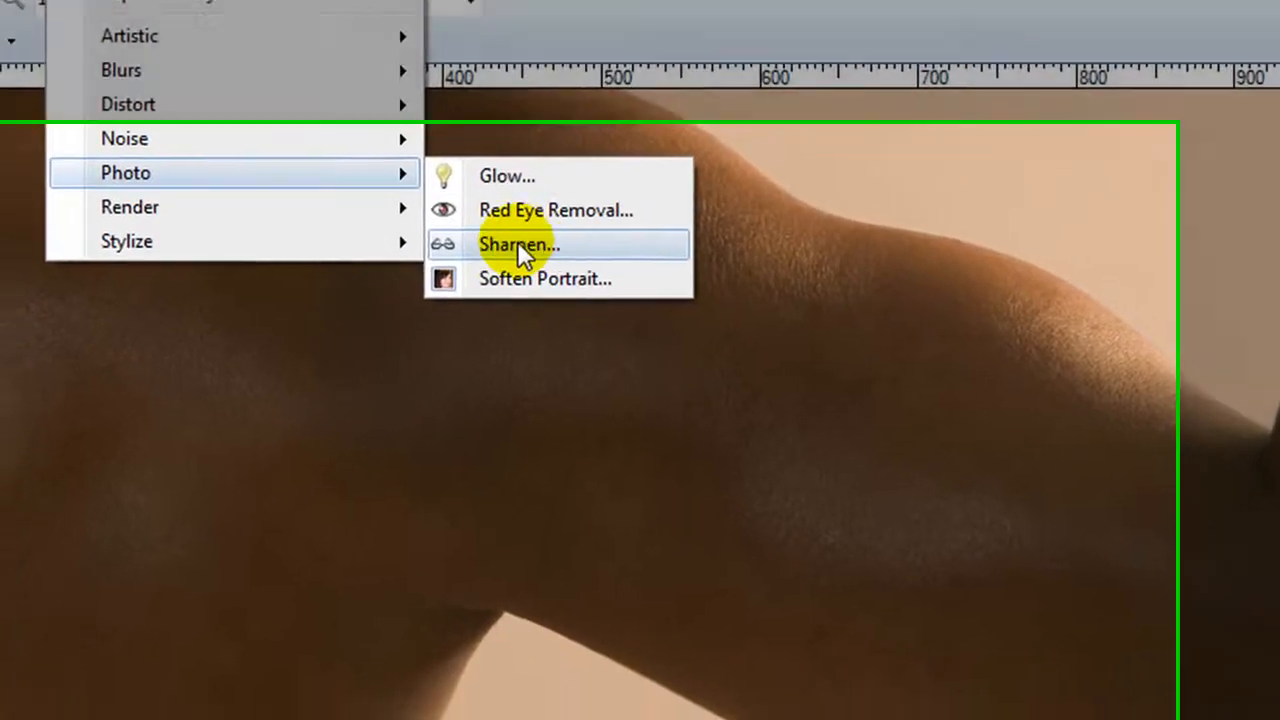
click(518, 244)
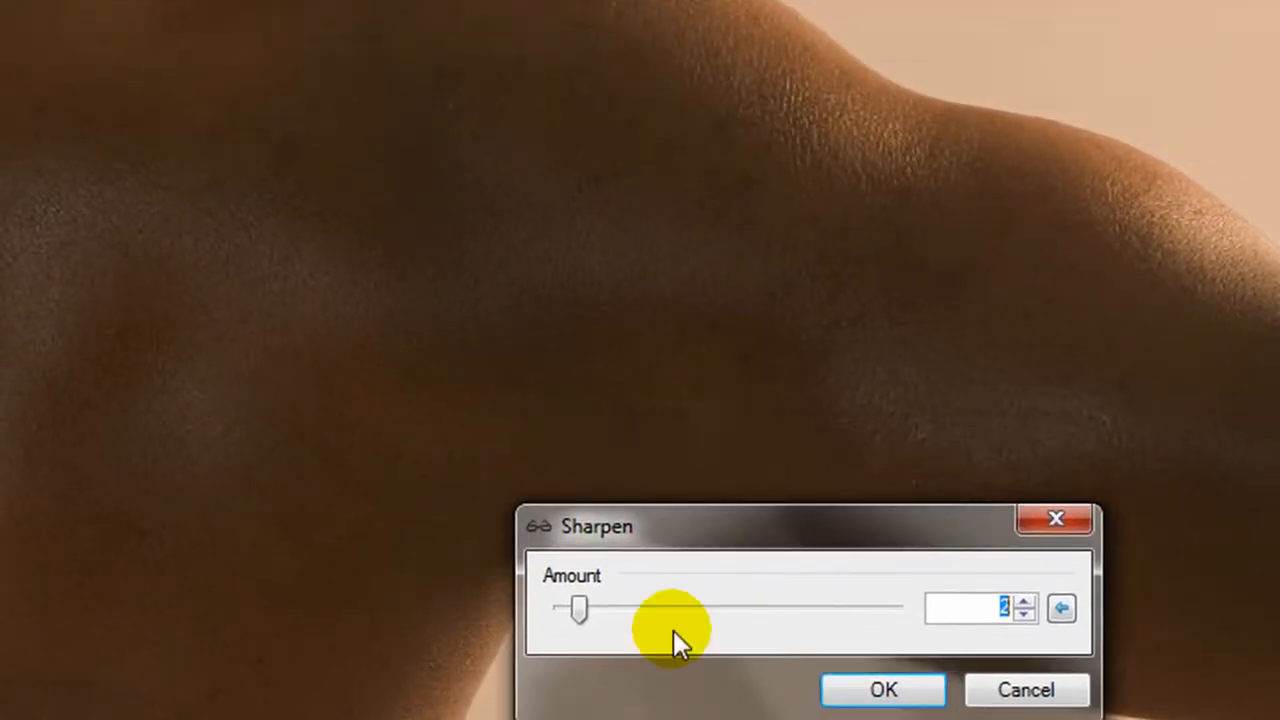
drag(578, 608, 720, 608)
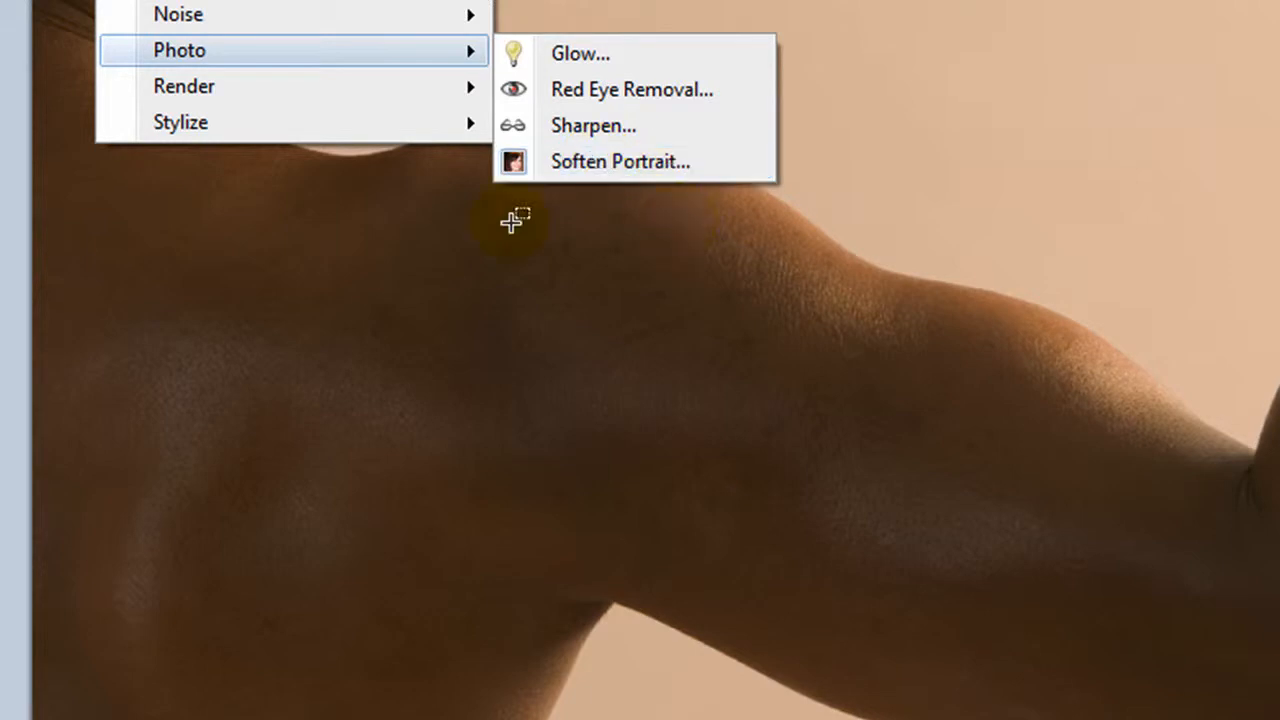
Step: Soften the arm portrait with softness 6, lighting 17 and warmth 17
click(620, 161)
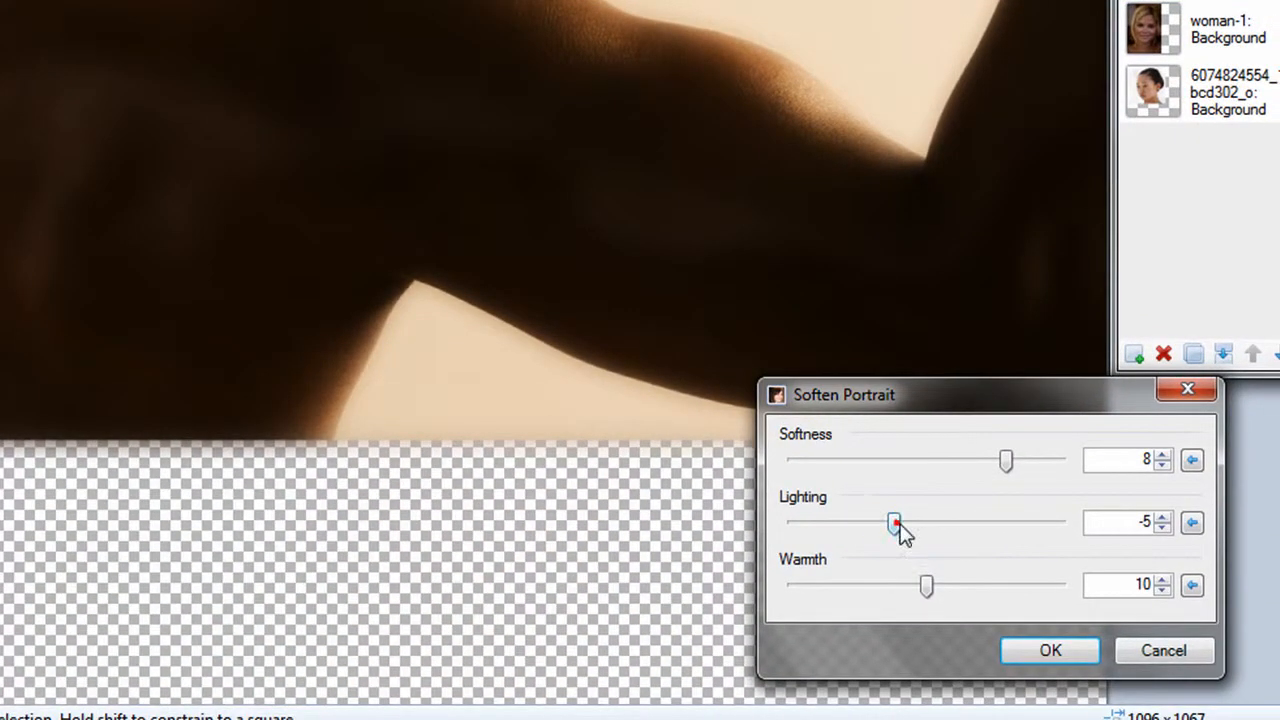
drag(894, 523, 1012, 523)
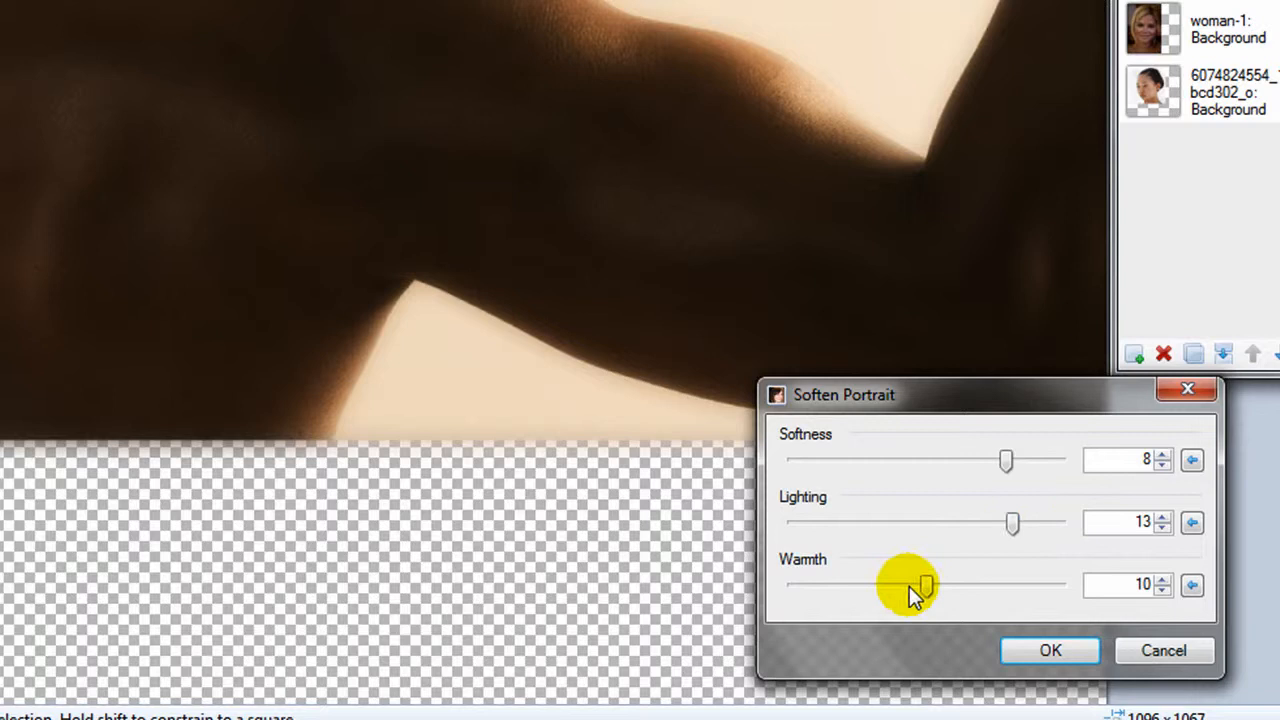
drag(920, 585, 1060, 585)
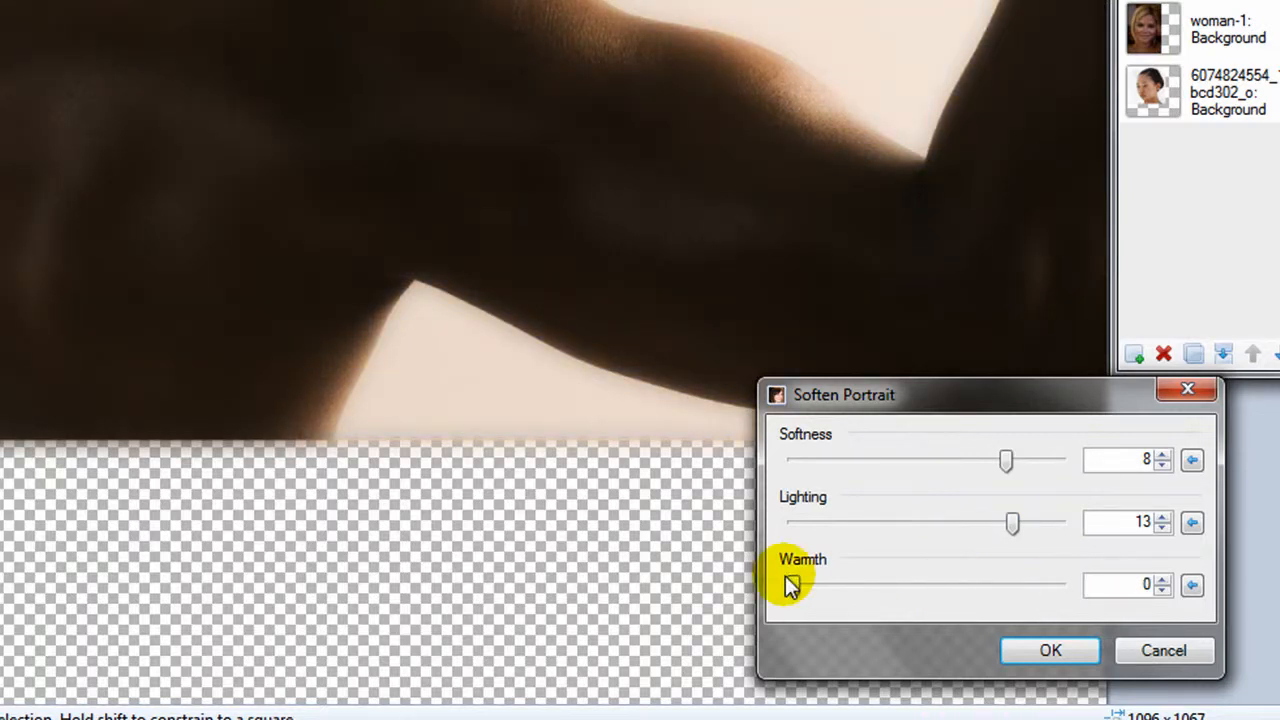
drag(789, 585, 861, 585)
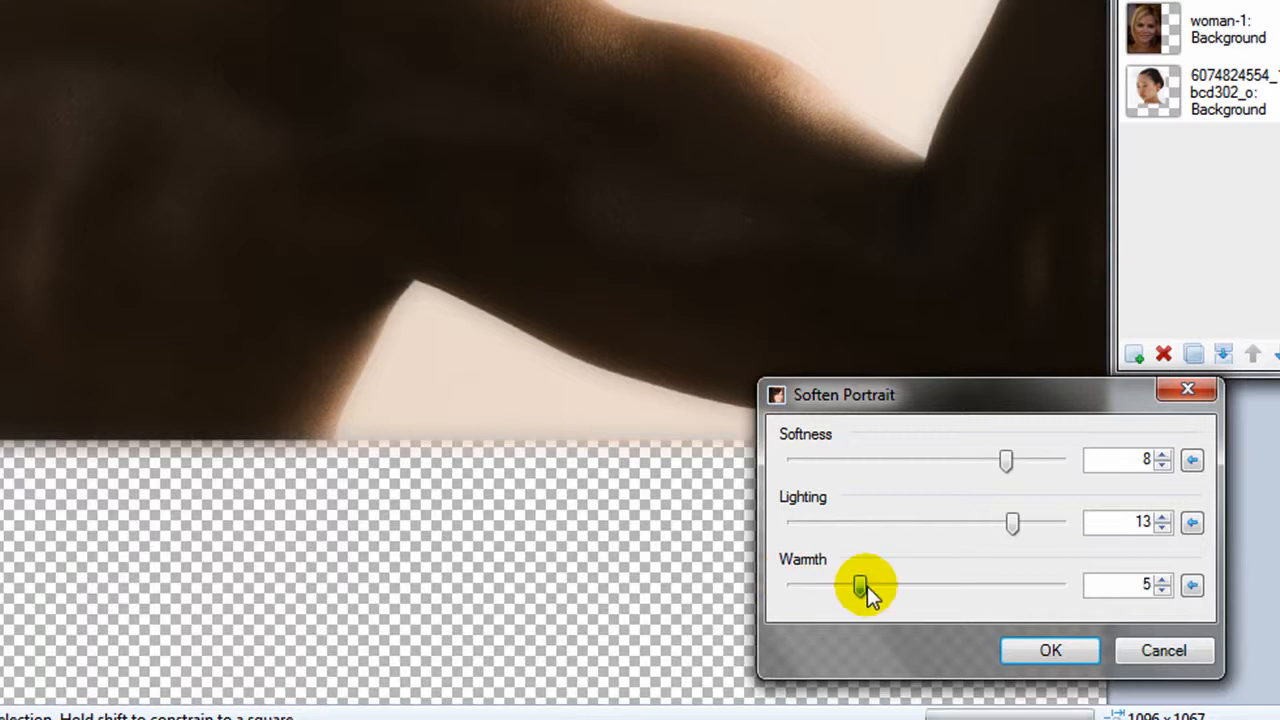
drag(860, 585, 1020, 585)
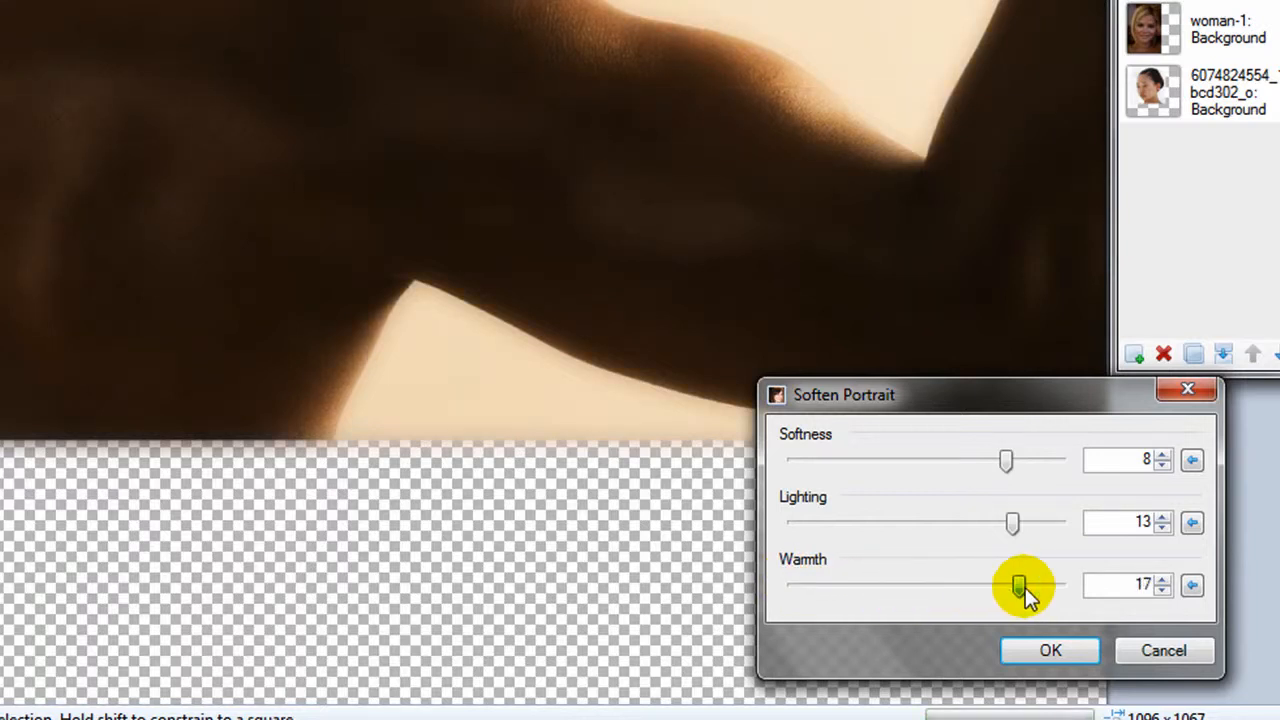
drag(1007, 460, 952, 460)
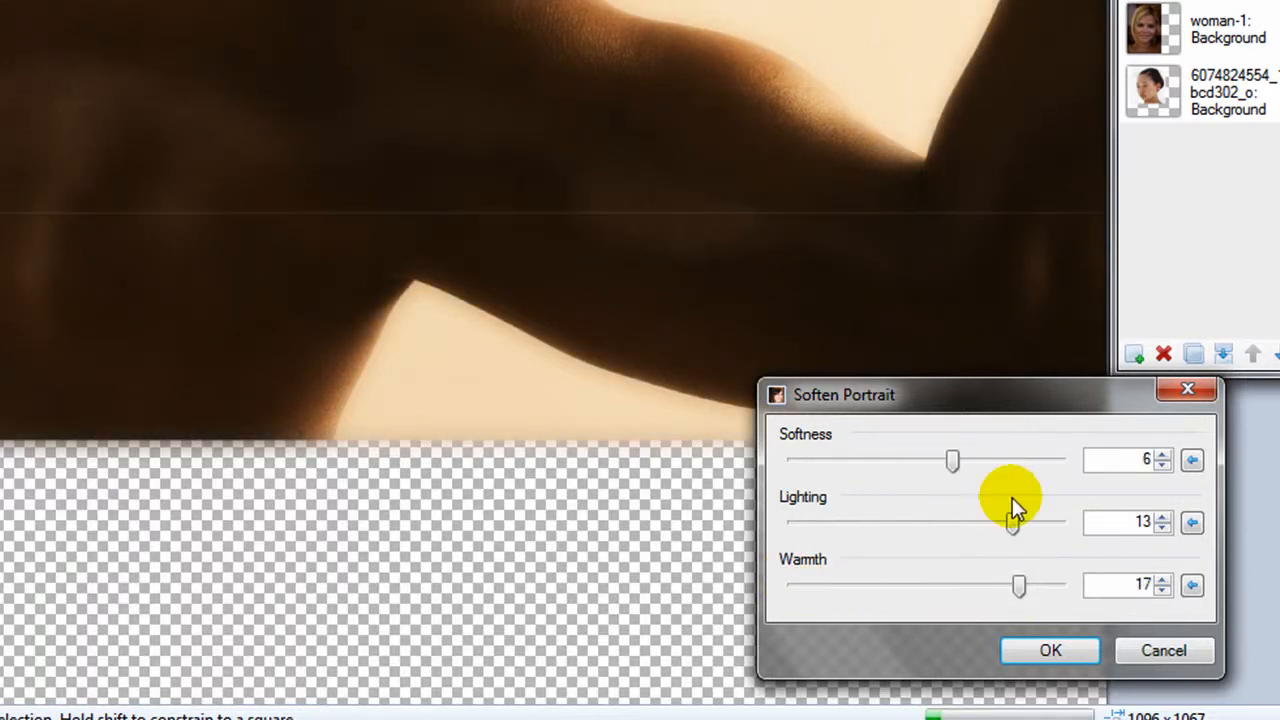
drag(1013, 505, 1000, 522)
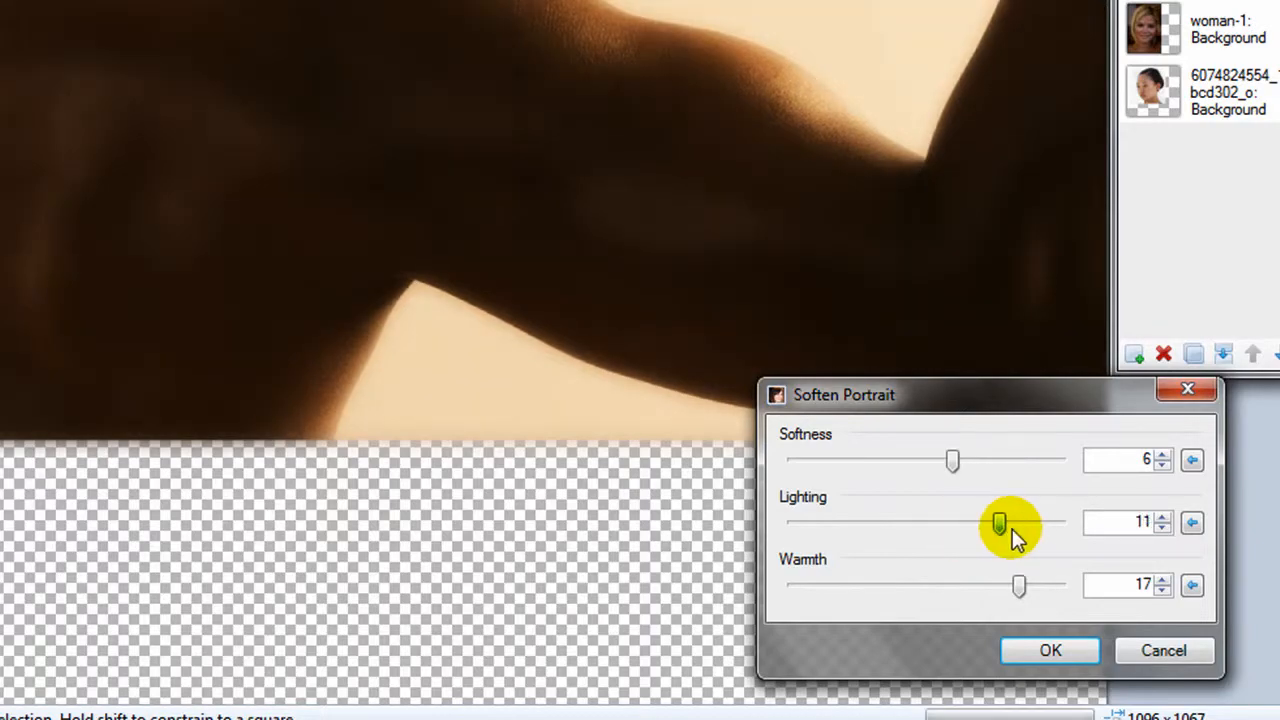
drag(999, 522, 1040, 522)
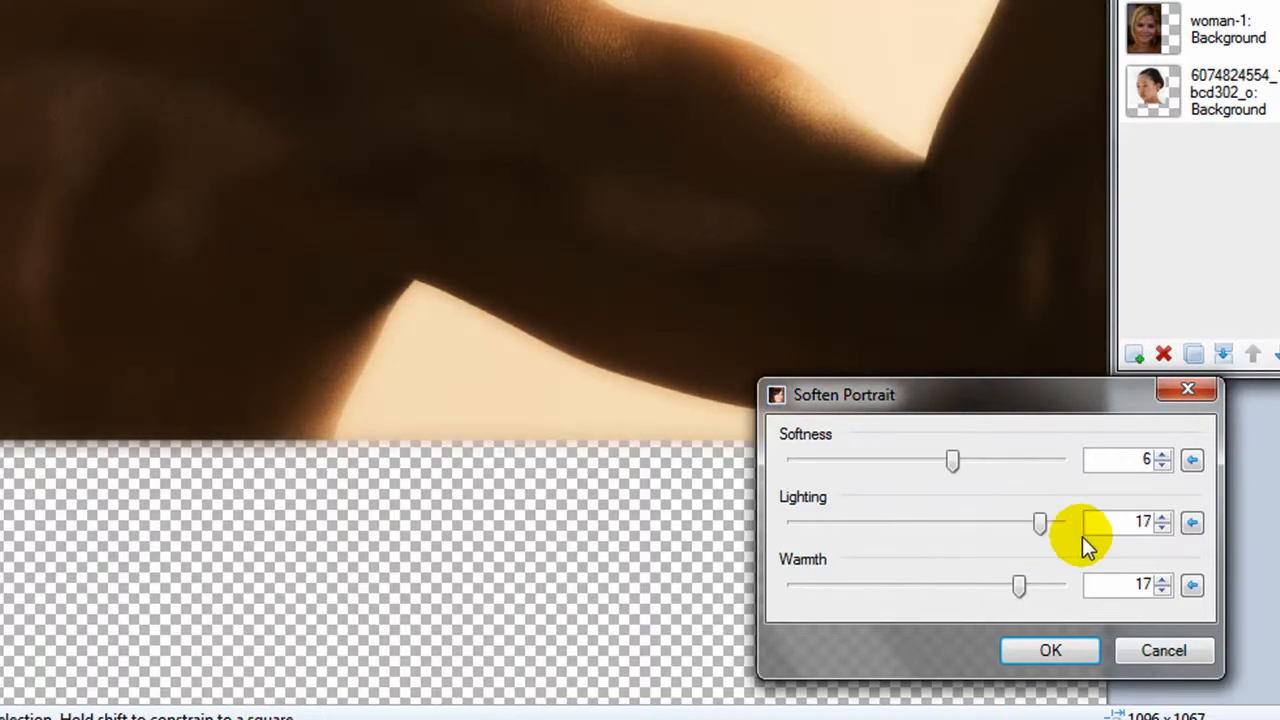